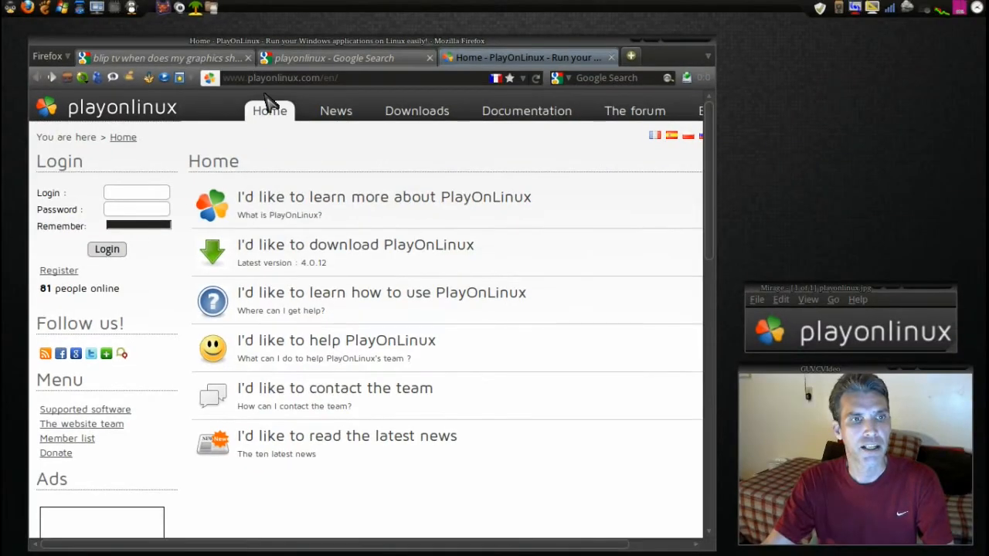
{"action": "mouse_move", "coordinate": [640, 259]}
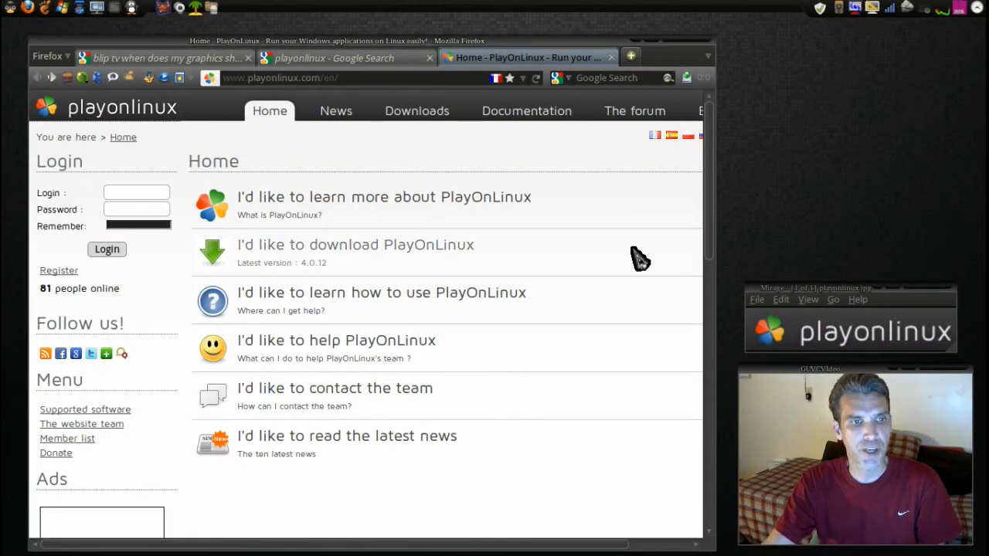
{"action": "mouse_move", "coordinate": [368, 251]}
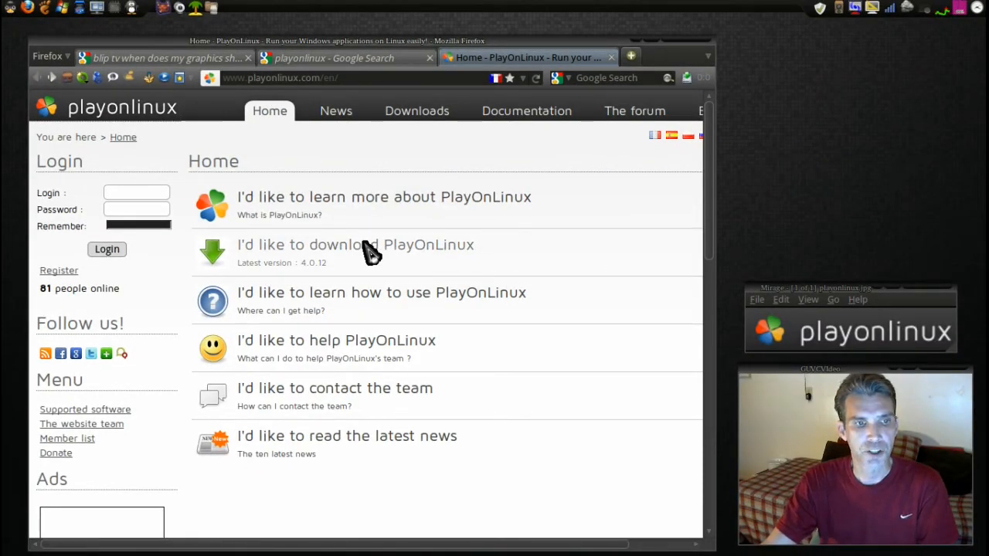
Reach the PlayOnLinux downloads page from the 'I'd like to download PlayOnLinux' link
{"action": "left_click", "coordinate": [355, 244]}
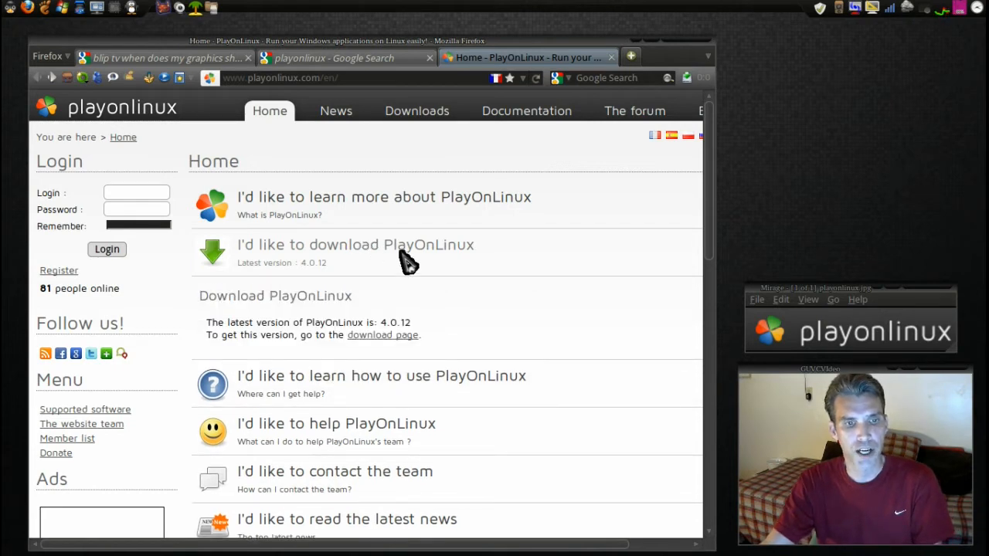
{"action": "mouse_move", "coordinate": [383, 334]}
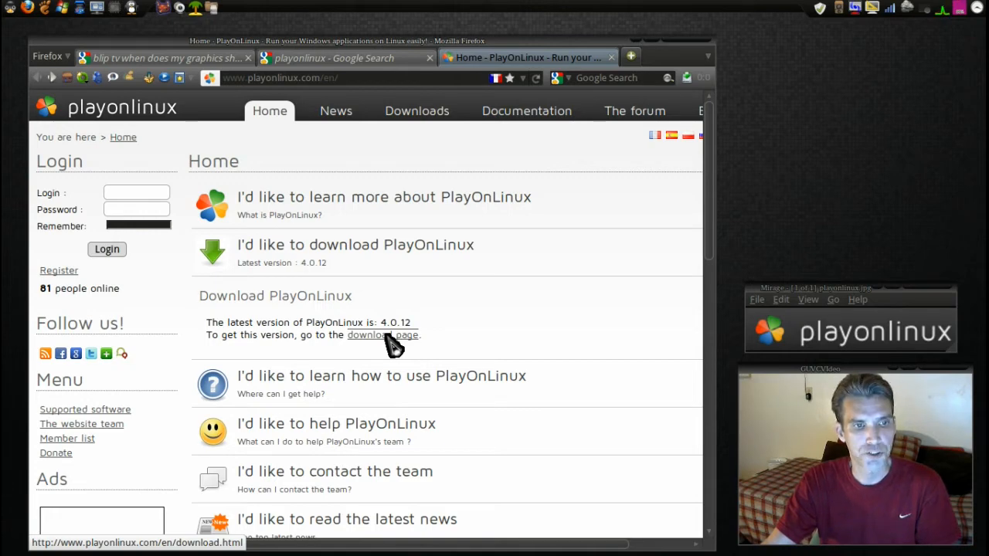
{"action": "left_click", "coordinate": [384, 334]}
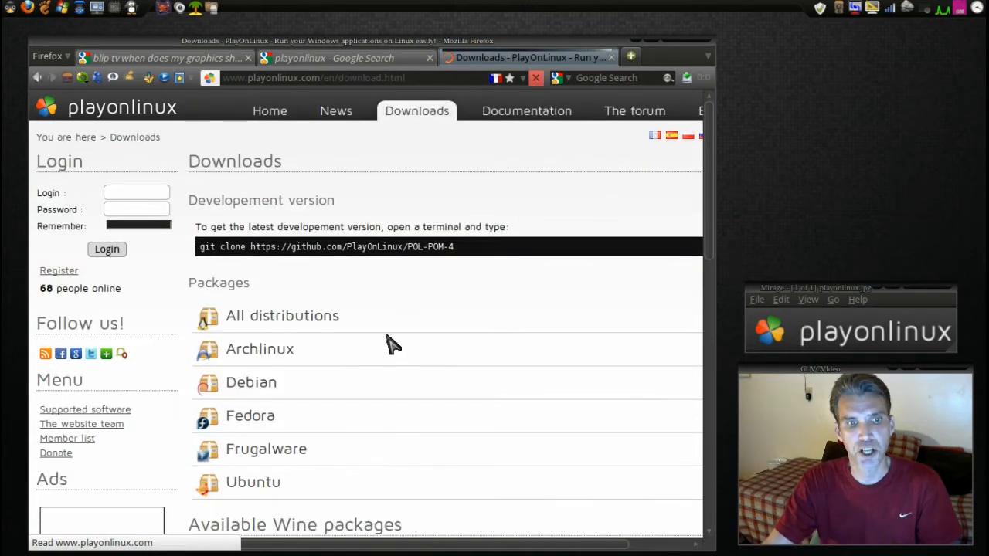
{"action": "scroll", "scroll_direction": "down", "scroll_amount": 3}
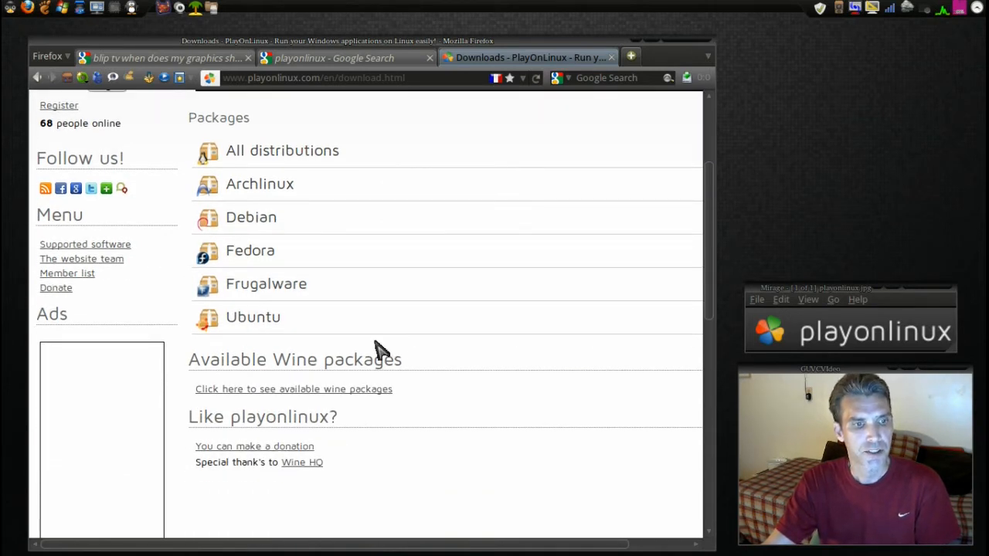
{"action": "mouse_move", "coordinate": [260, 324]}
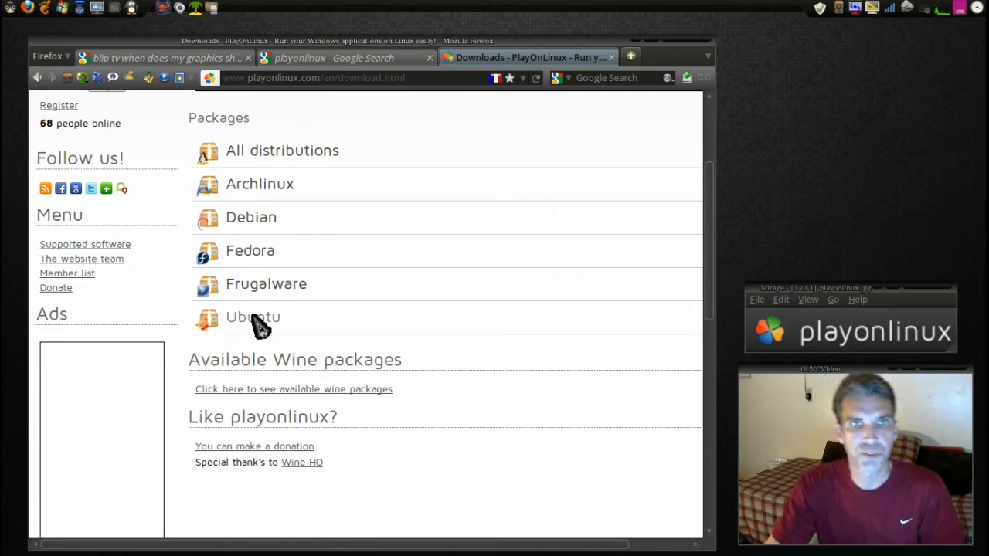
Expand the Ubuntu package section showing the .deb file and apt install commands
{"action": "left_click", "coordinate": [253, 317]}
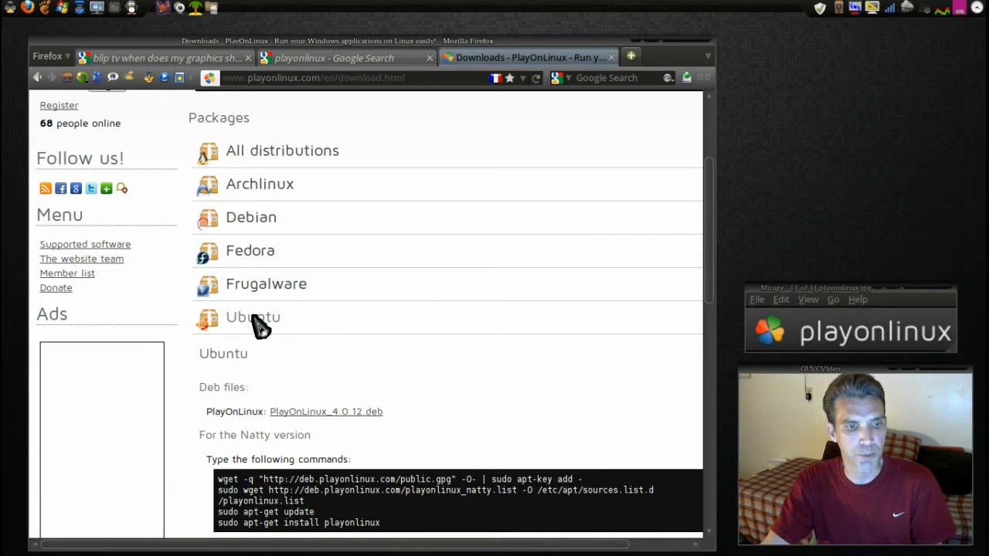
{"action": "scroll", "scroll_direction": "down", "scroll_amount": 3}
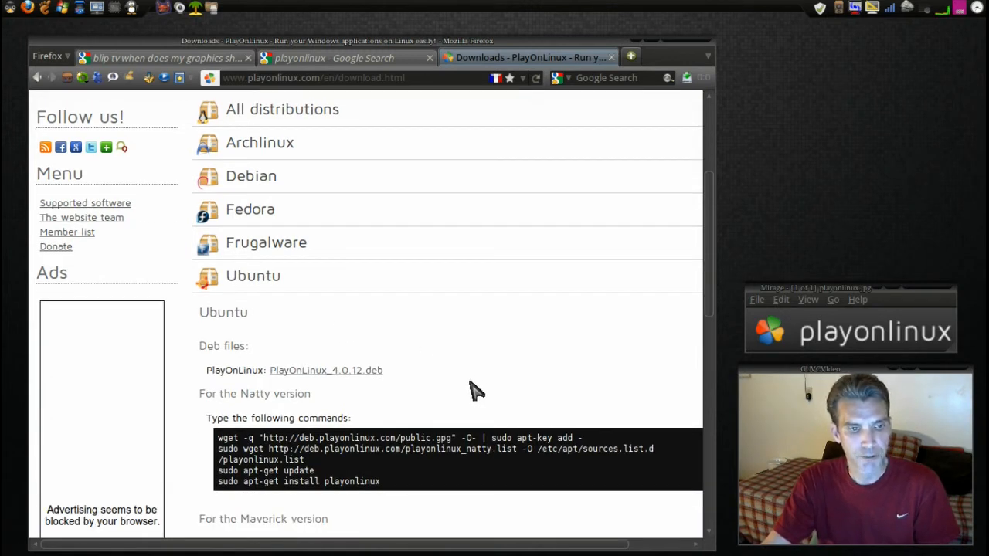
{"action": "scroll", "scroll_direction": "down", "scroll_amount": 3}
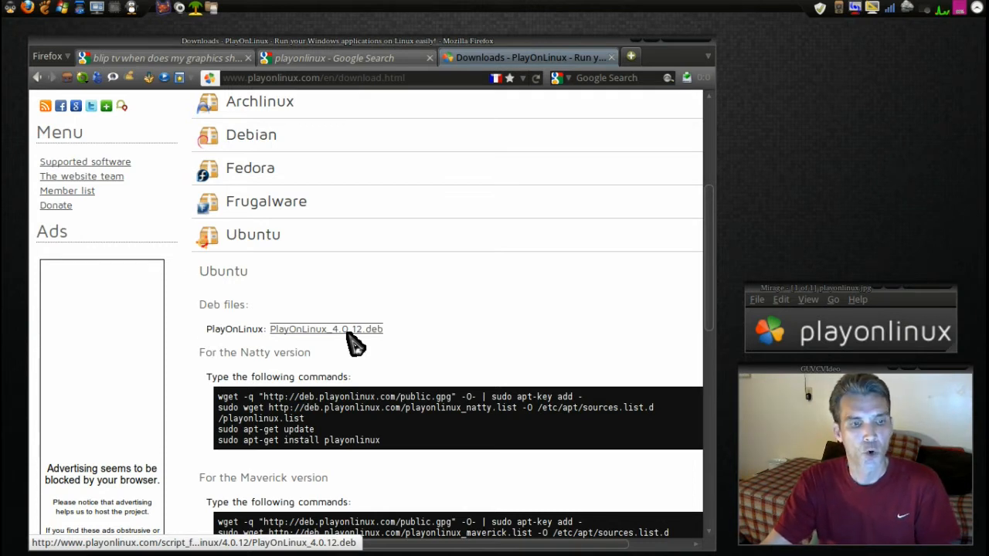
{"action": "scroll", "scroll_direction": "down", "scroll_amount": 3}
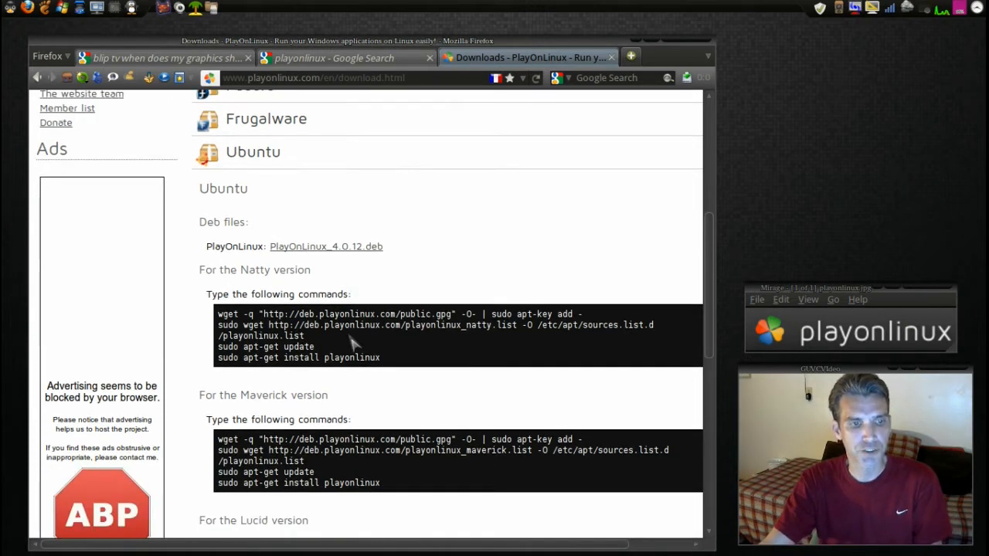
{"action": "scroll", "scroll_direction": "up", "scroll_amount": 3}
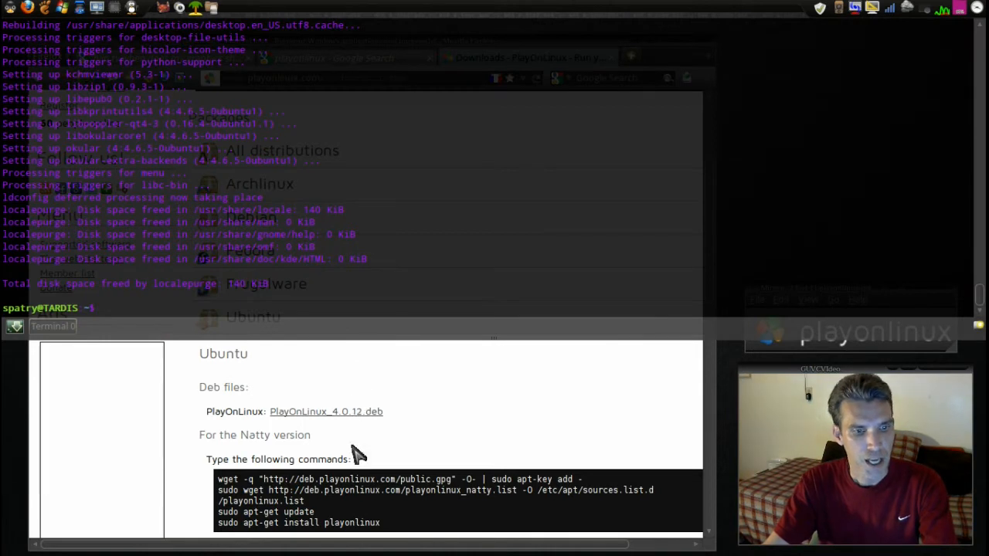
{"action": "mouse_move", "coordinate": [323, 511]}
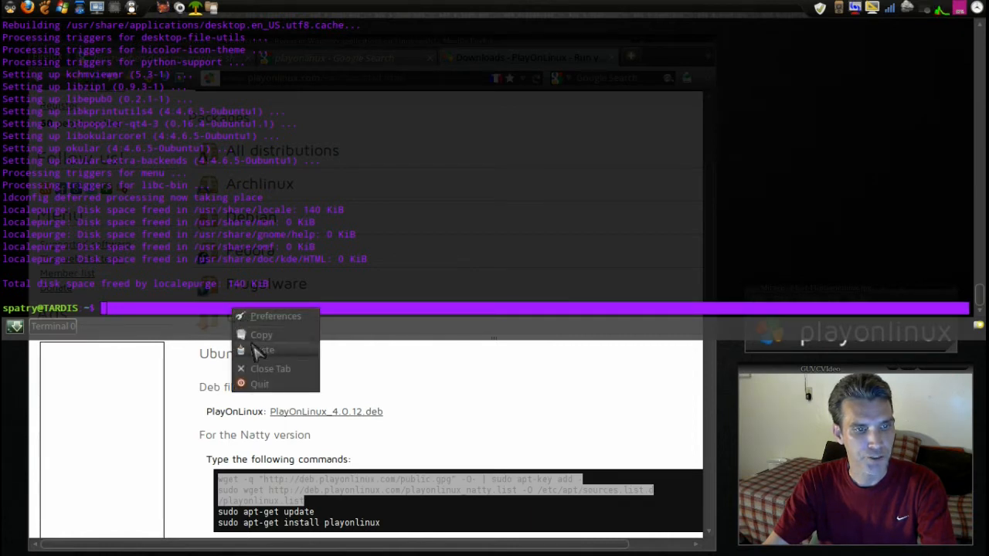
Paste the wget … apt-key add command into the terminal so the signing key reports OK
{"action": "left_click", "coordinate": [263, 349]}
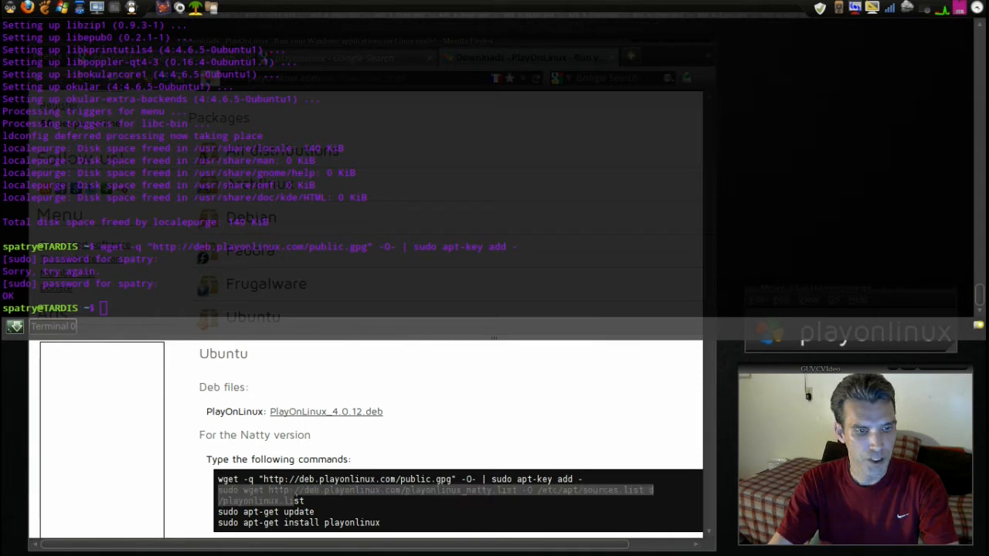
{"action": "right_click", "coordinate": [297, 491]}
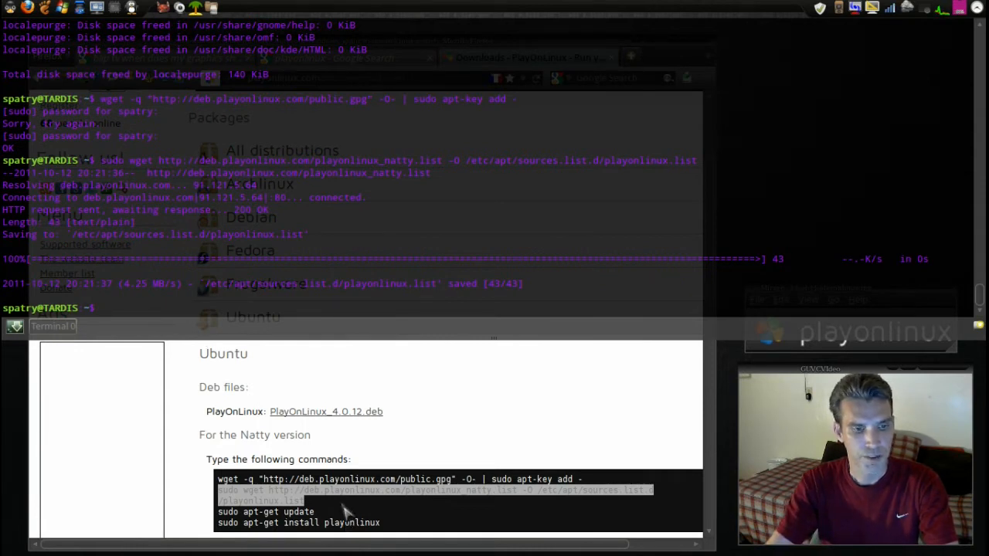
Run sudo apt-get update and sudo apt-get install playonlinux, already the newest version
{"action": "type", "text": "sudo"}
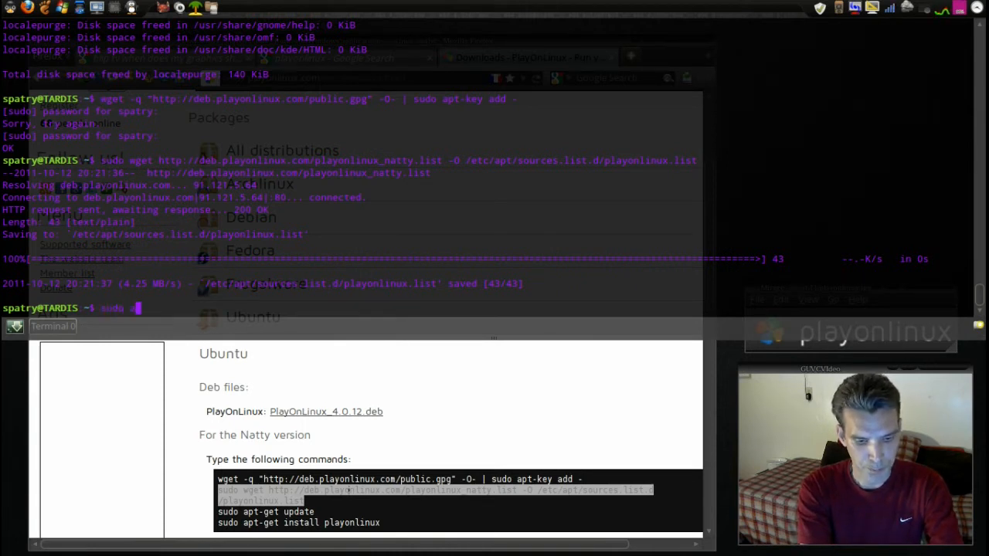
{"action": "type", "text": "apt-get install playonlinux"}
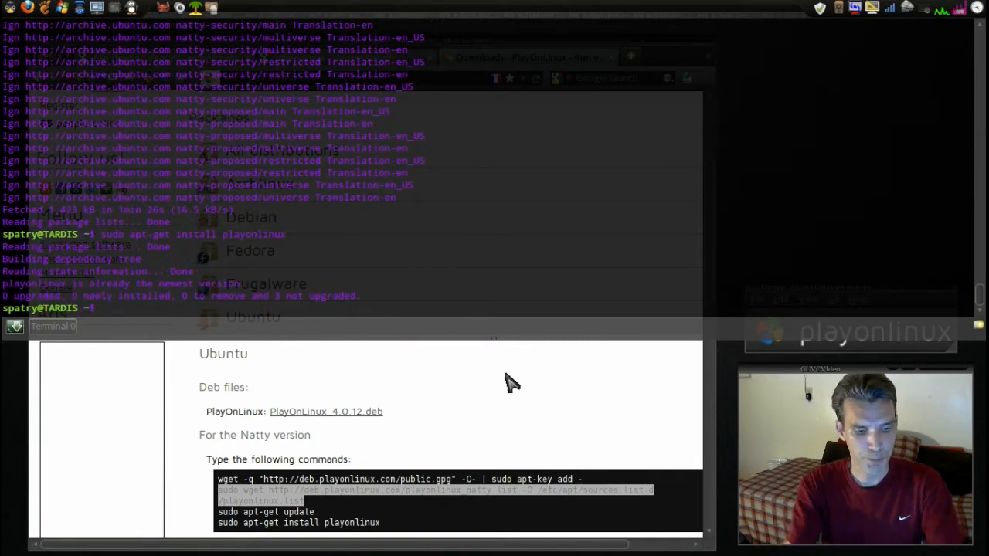
{"action": "type", "text": "sudo apt-get"}
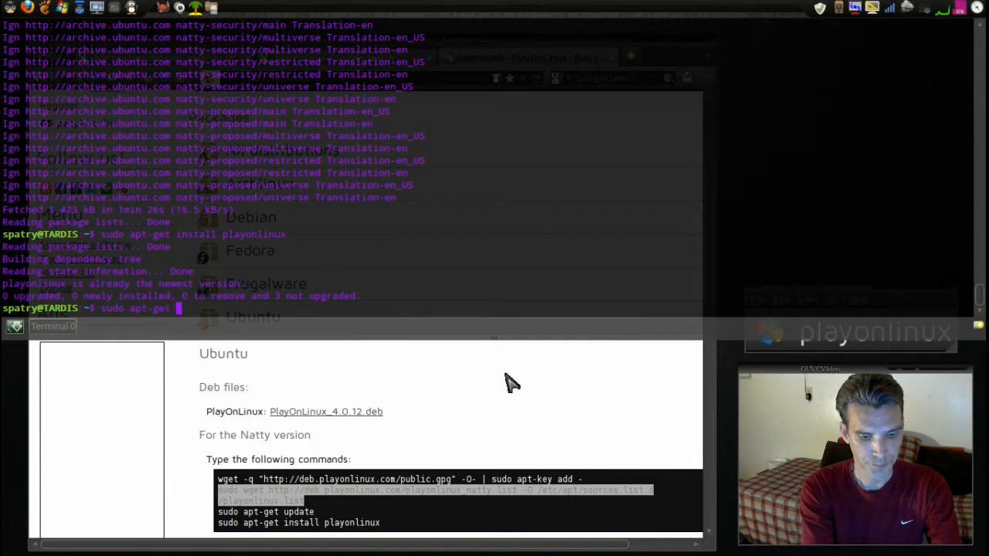
{"action": "type", "text": "install playonlinux"}
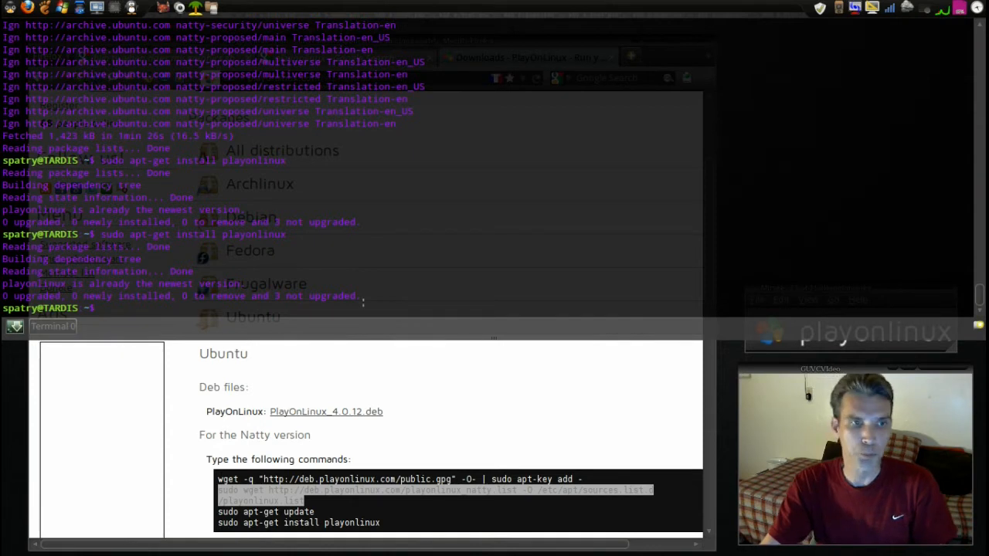
{"action": "mouse_move", "coordinate": [371, 340]}
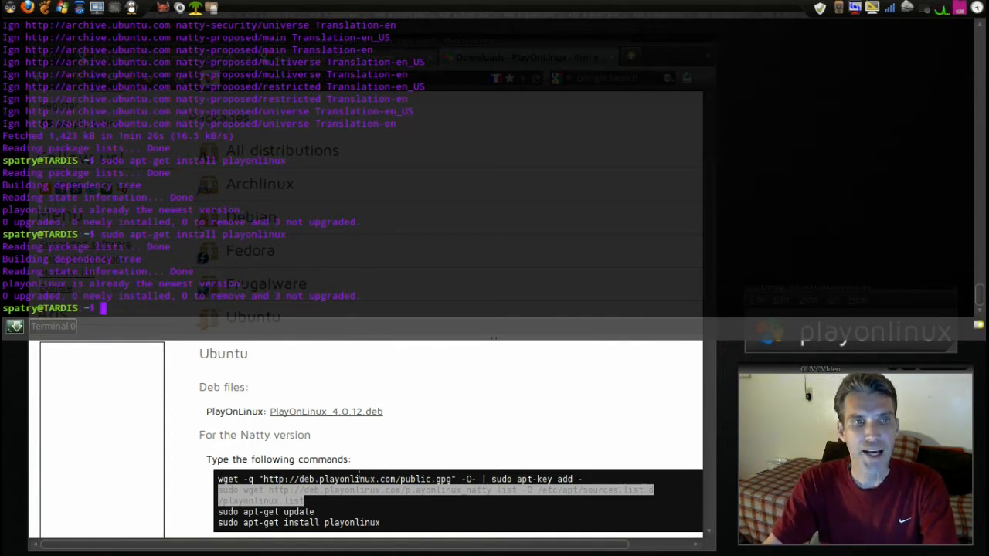
{"action": "mouse_move", "coordinate": [452, 386]}
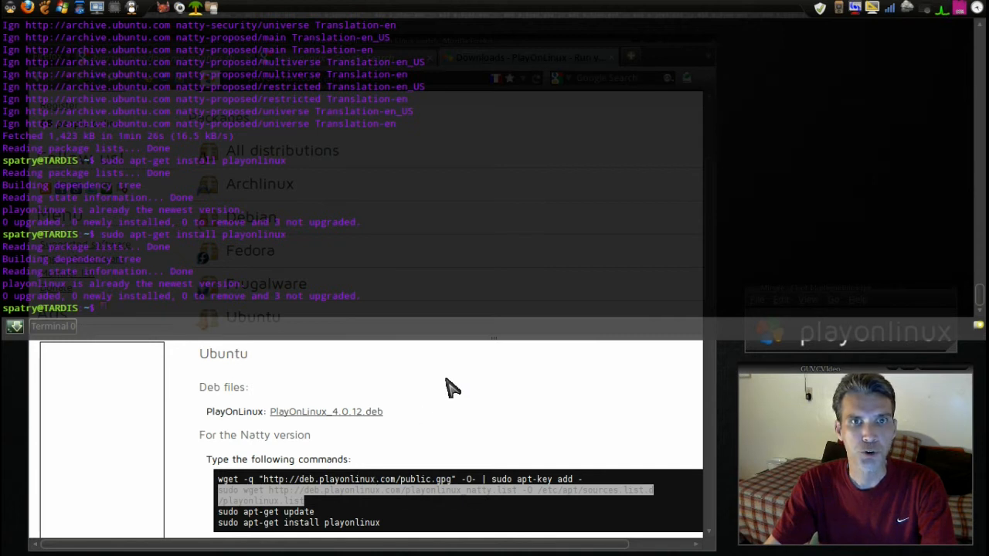
{"action": "mouse_move", "coordinate": [456, 476]}
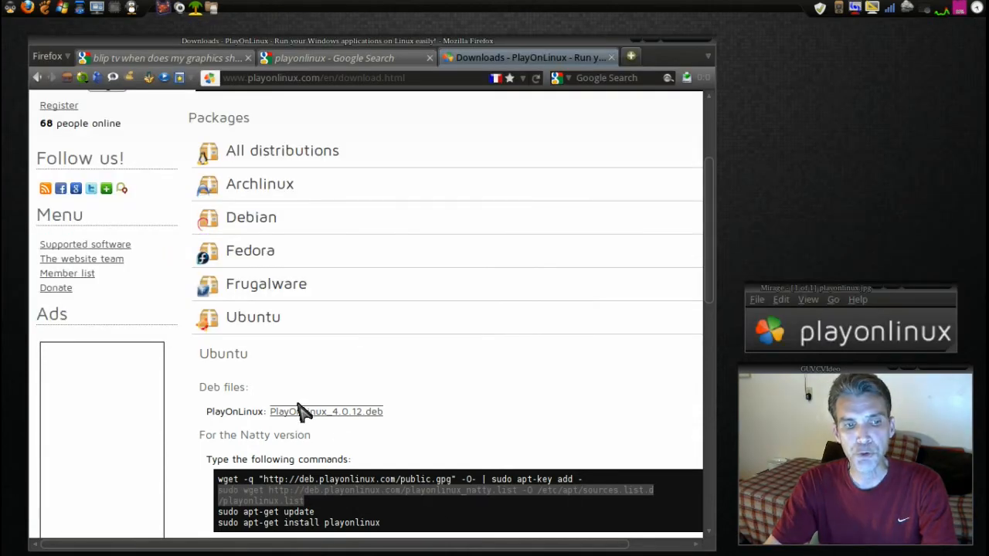
{"action": "mouse_move", "coordinate": [333, 417]}
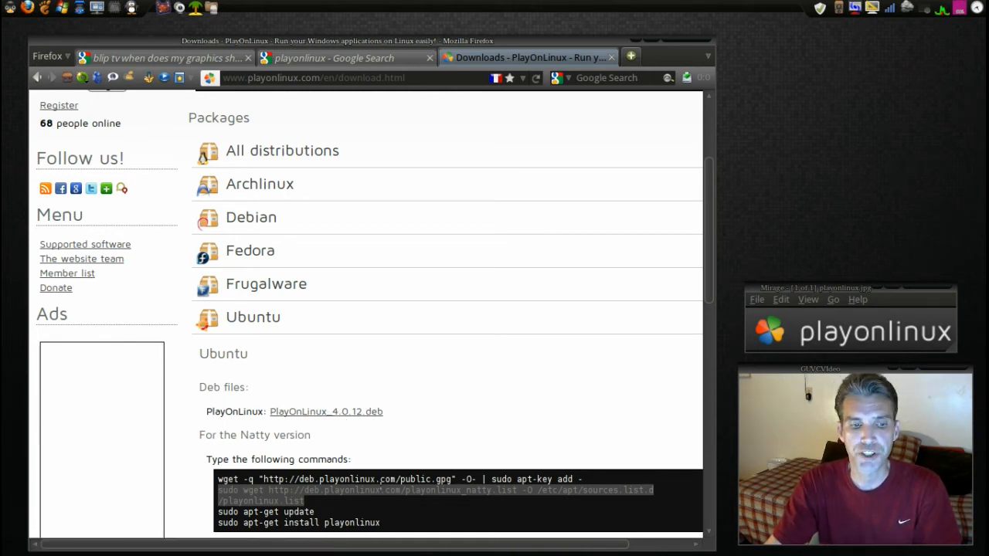
{"action": "mouse_move", "coordinate": [424, 510]}
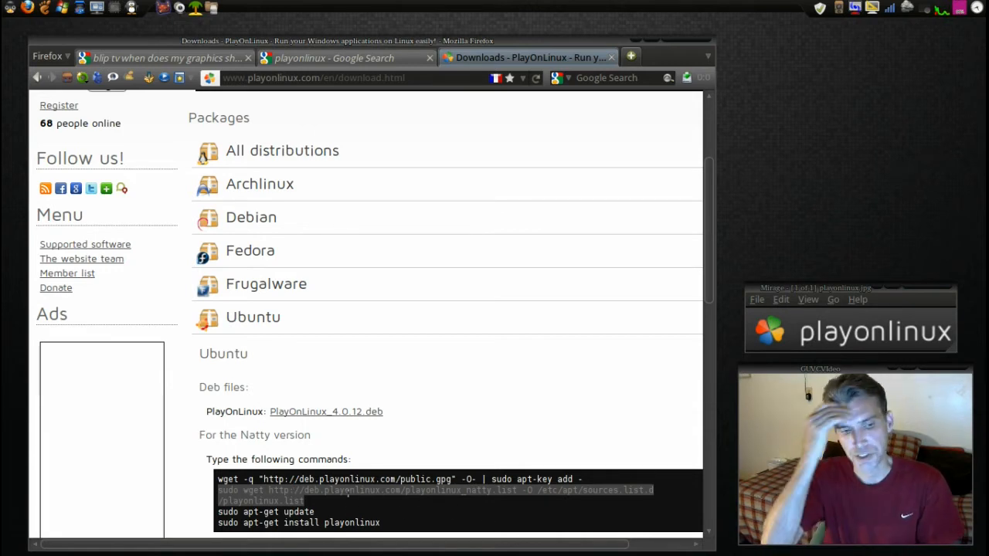
{"action": "mouse_move", "coordinate": [433, 295]}
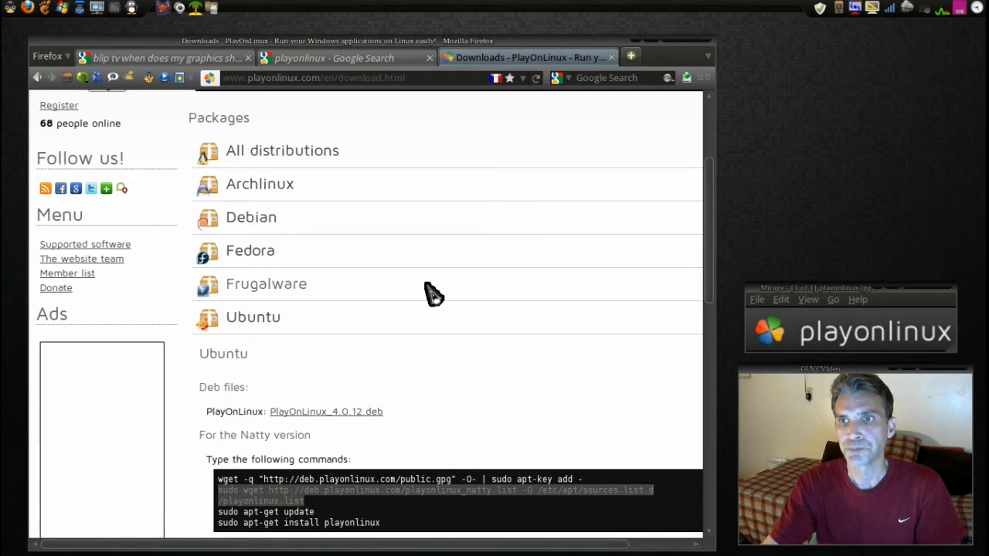
{"action": "mouse_move", "coordinate": [686, 46]}
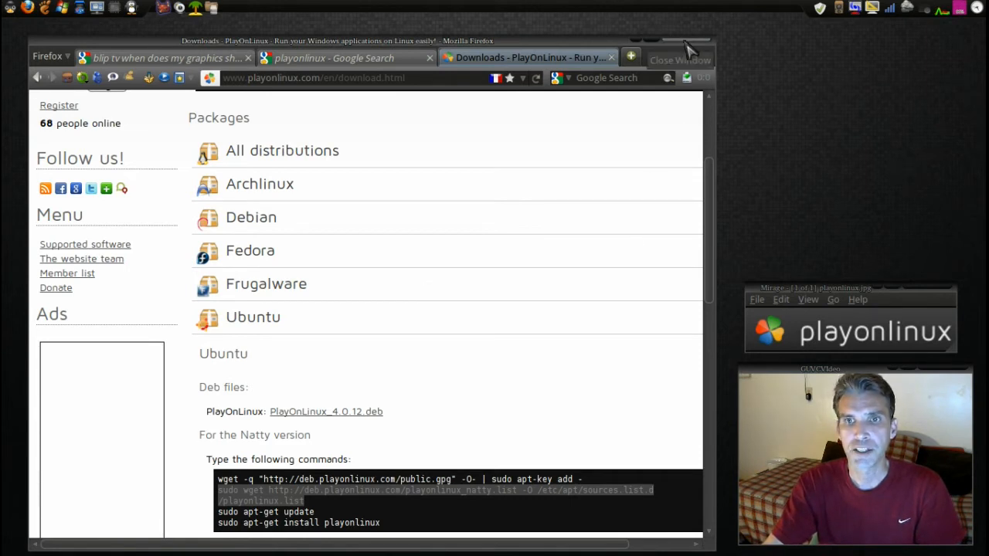
{"action": "mouse_move", "coordinate": [693, 46]}
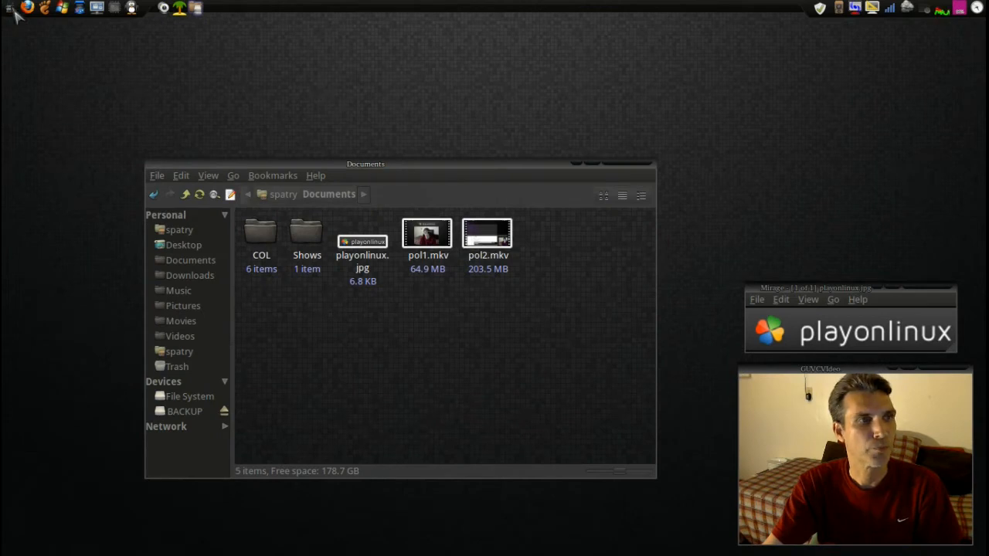
Launch PlayOnLinux from the panel and move its window to the upper left
{"action": "left_click", "coordinate": [14, 9]}
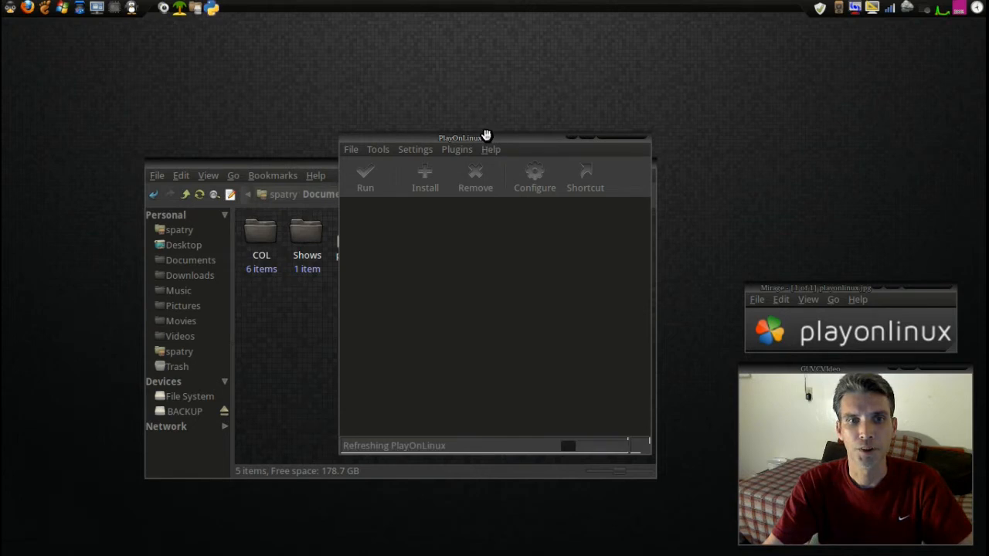
{"action": "left_click_drag", "start_coordinate": [486, 137], "coordinate": [266, 76]}
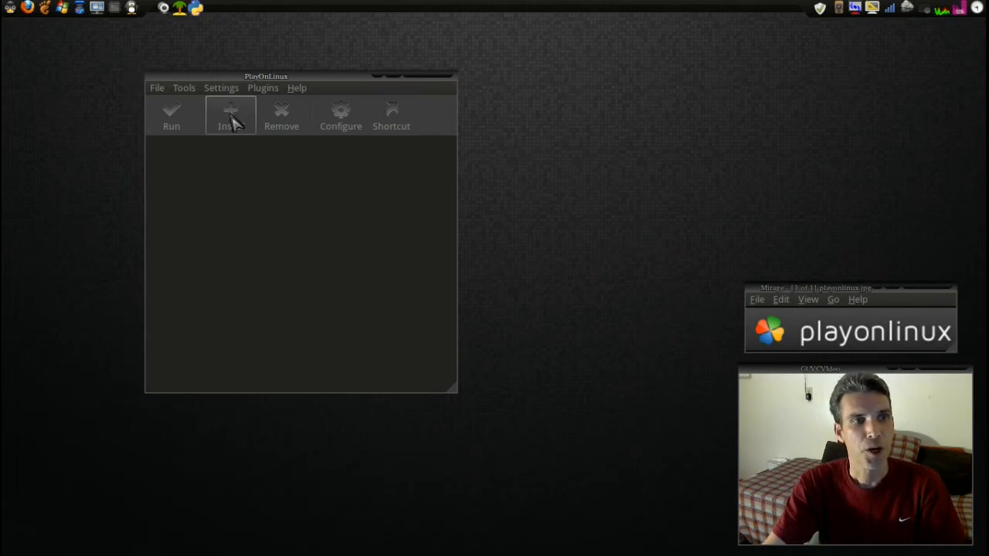
In the Install catalogue's Internet category, select Internet Explorer 7 and show its details
{"action": "left_click", "coordinate": [230, 116]}
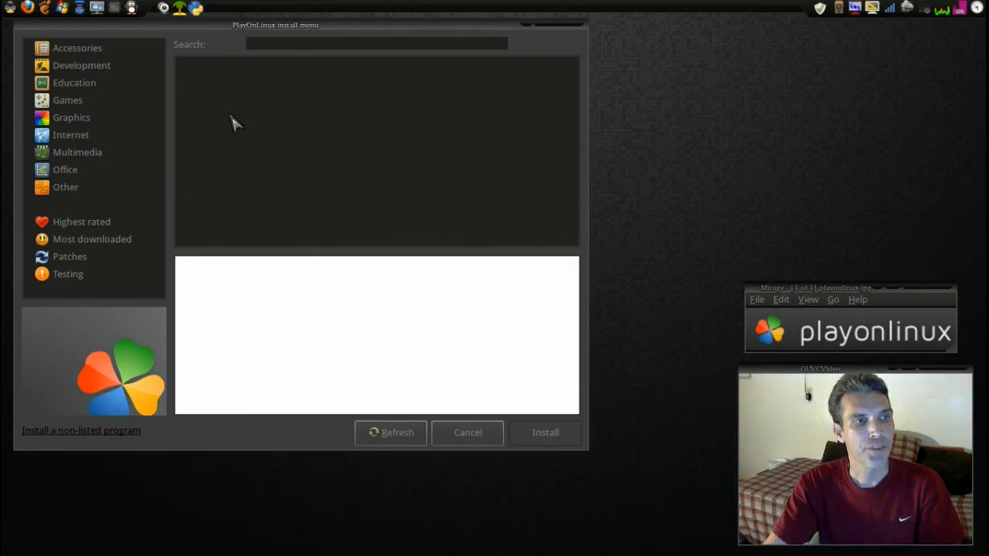
{"action": "mouse_move", "coordinate": [65, 83]}
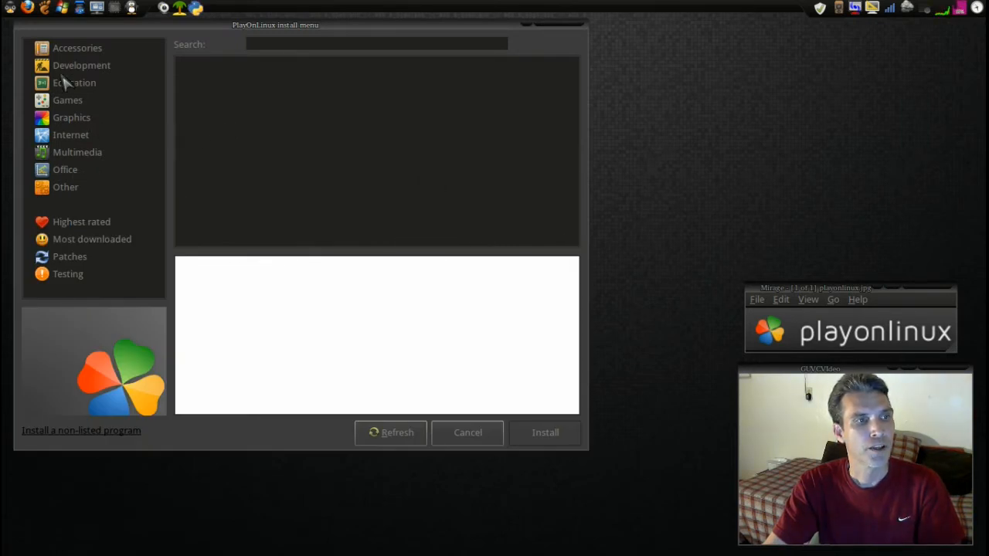
{"action": "left_click", "coordinate": [71, 134]}
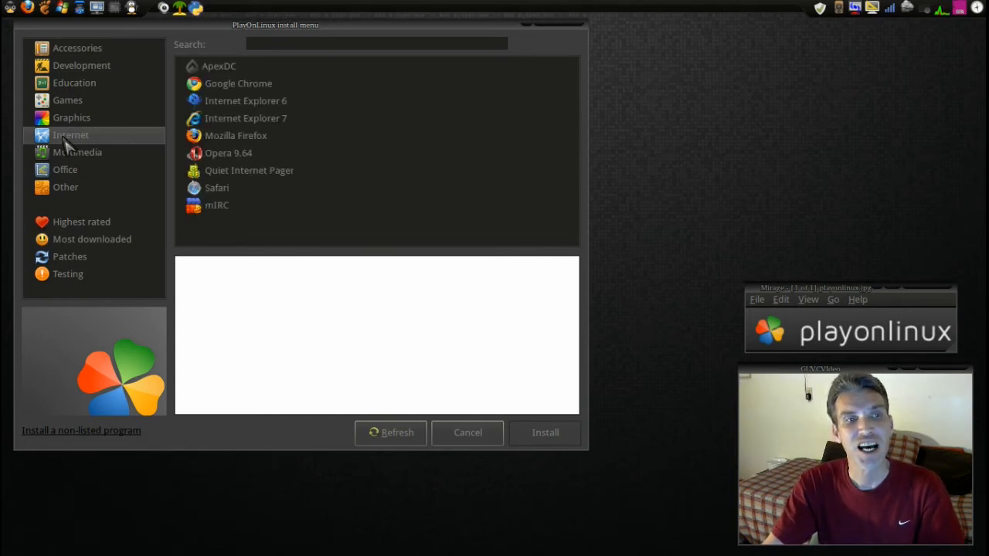
{"action": "left_click", "coordinate": [245, 118]}
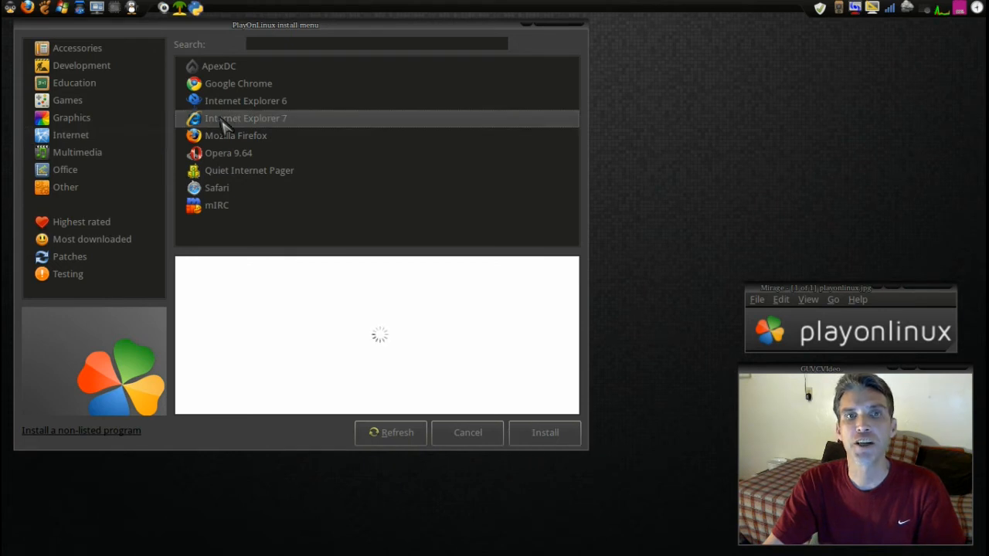
{"action": "left_click", "coordinate": [246, 117]}
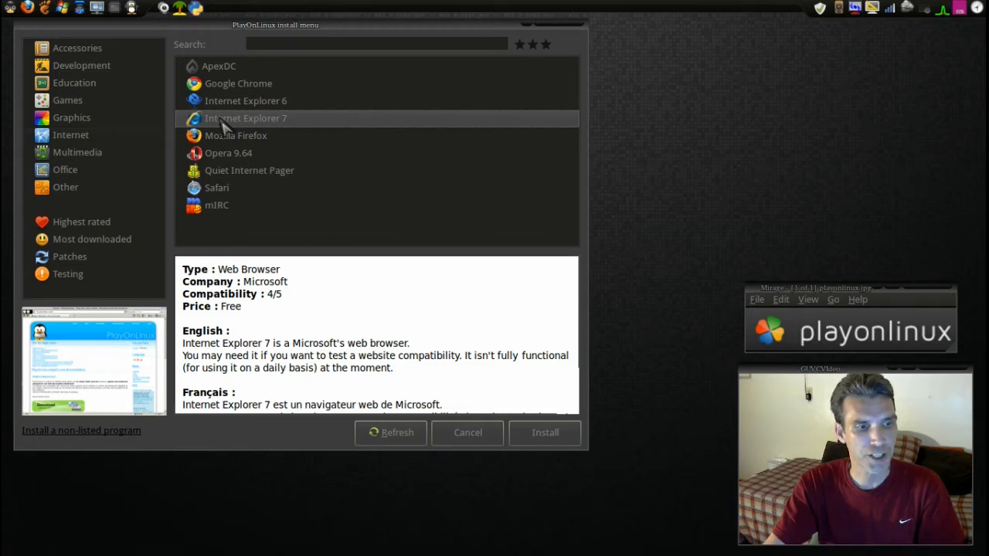
{"action": "mouse_move", "coordinate": [491, 405]}
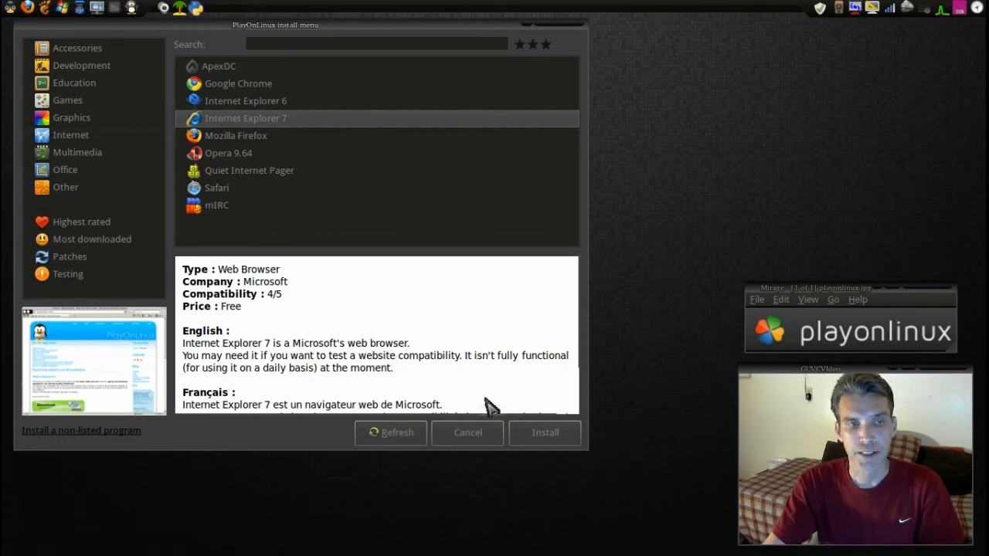
{"action": "mouse_move", "coordinate": [492, 80]}
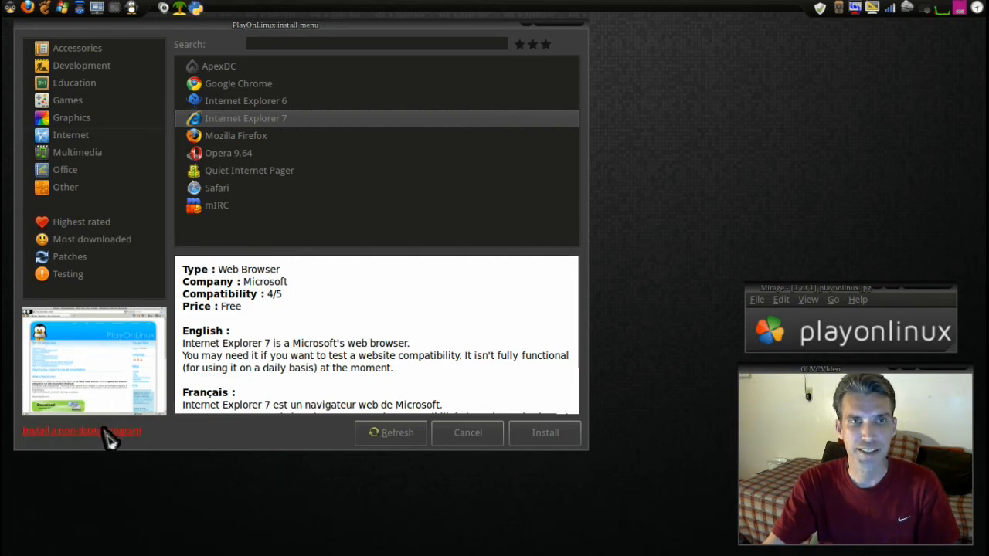
{"action": "mouse_move", "coordinate": [126, 448]}
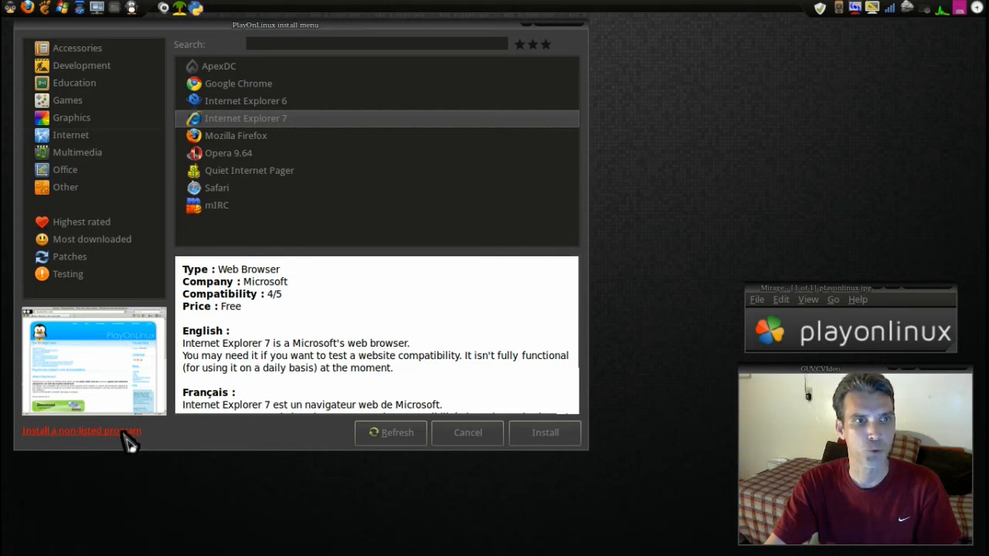
{"action": "mouse_move", "coordinate": [277, 442]}
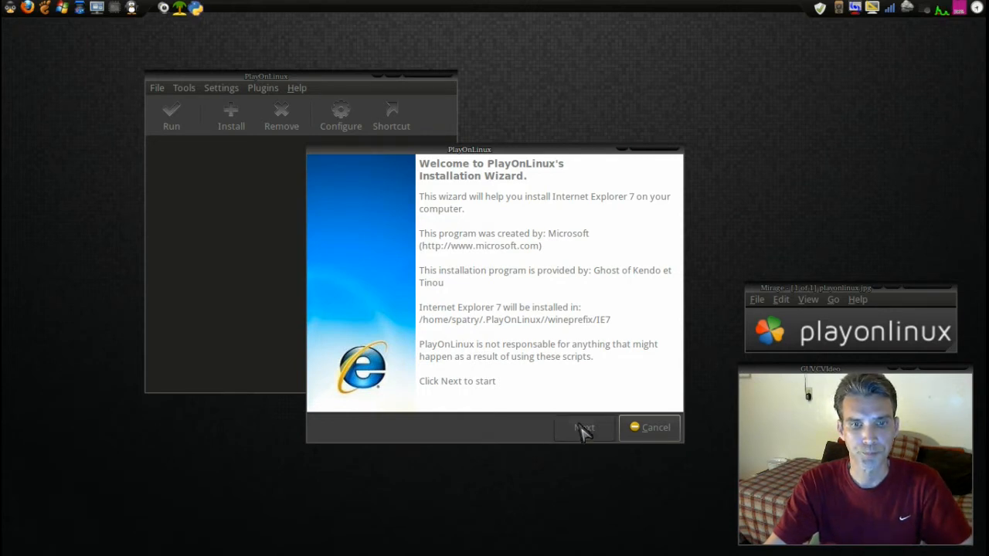
Pass the wizard welcome page, pick a language and continue to the IE7 setup
{"action": "left_click", "coordinate": [585, 426]}
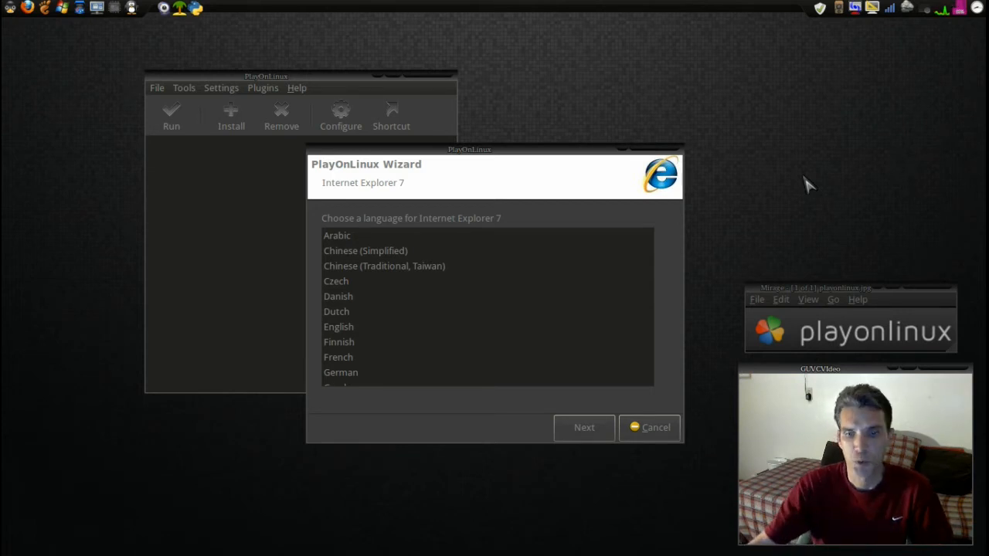
{"action": "left_click", "coordinate": [338, 327]}
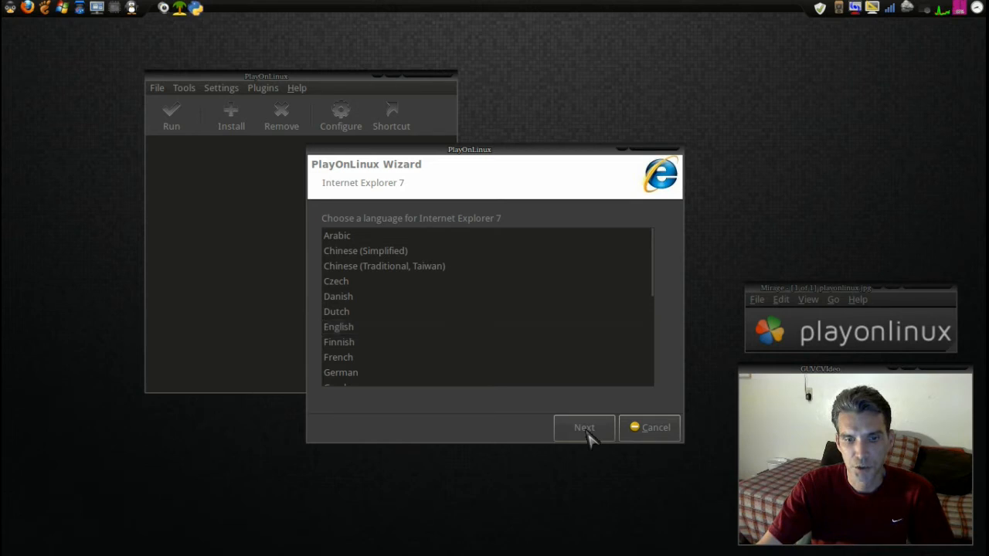
{"action": "left_click", "coordinate": [584, 427]}
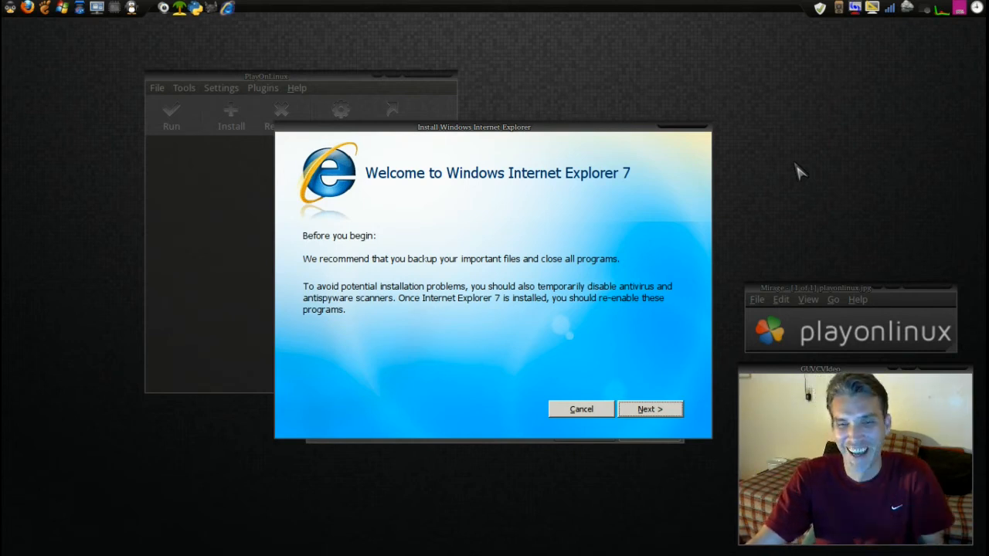
{"action": "mouse_move", "coordinate": [411, 328]}
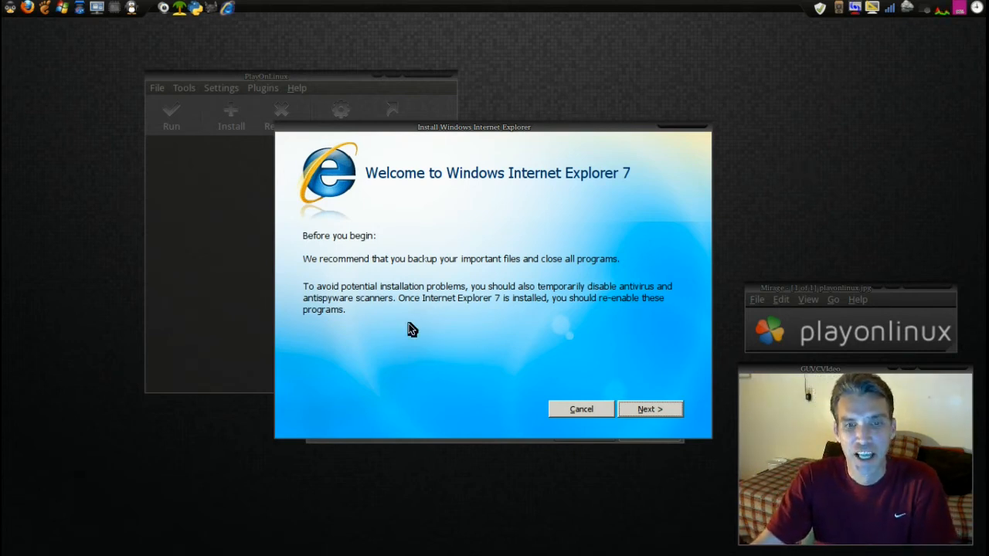
{"action": "mouse_move", "coordinate": [615, 319]}
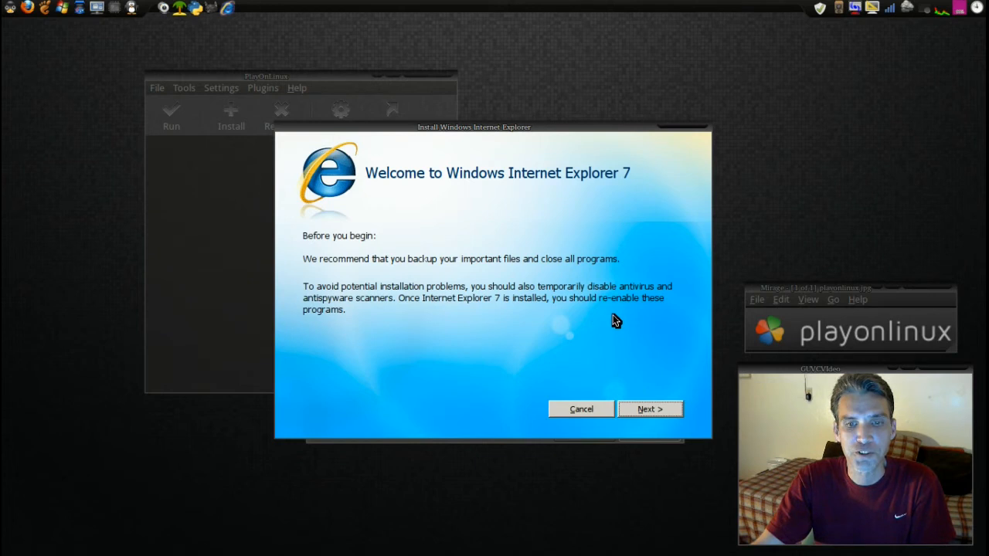
{"action": "mouse_move", "coordinate": [650, 408]}
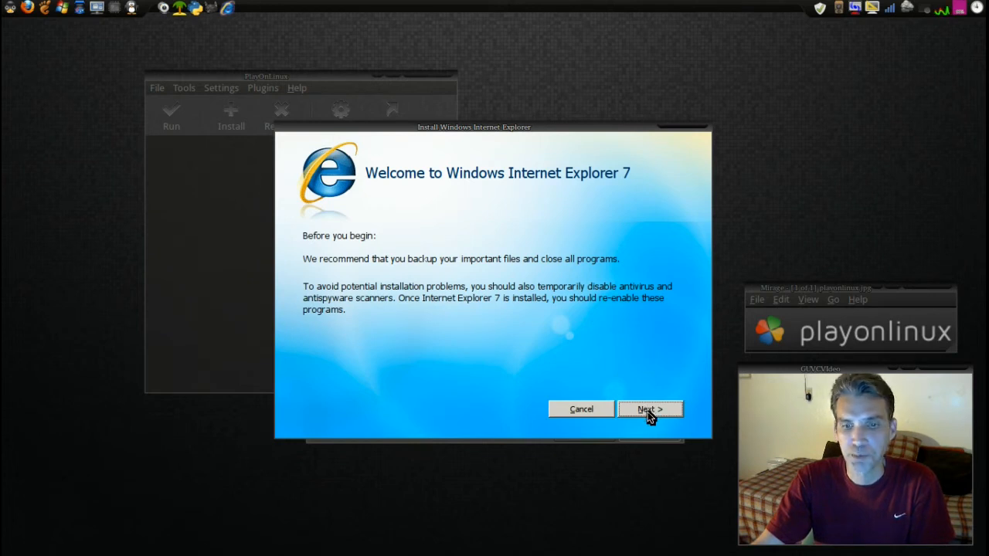
Accept the IE7 license terms, untick 'Install the latest updates' and continue to completion
{"action": "left_click", "coordinate": [651, 408]}
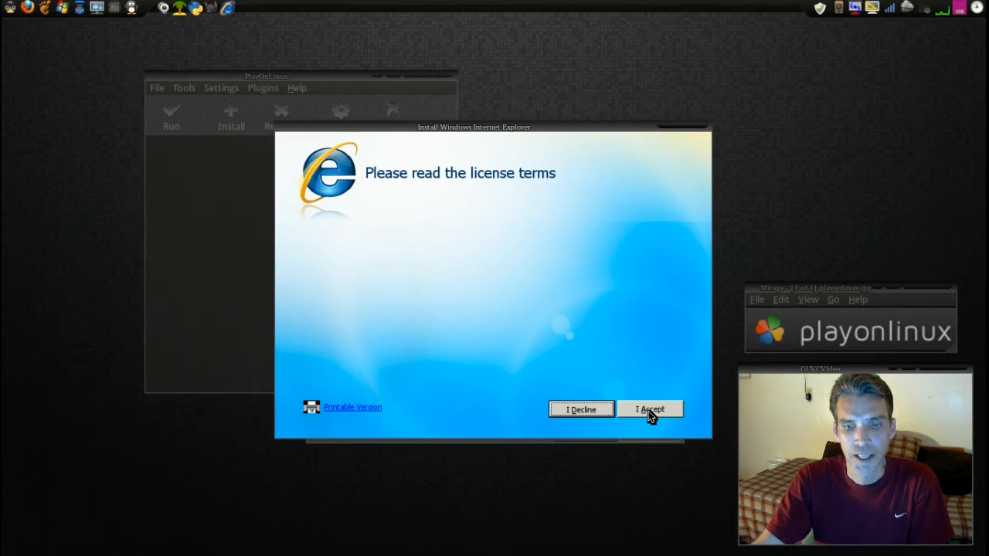
{"action": "mouse_move", "coordinate": [323, 238]}
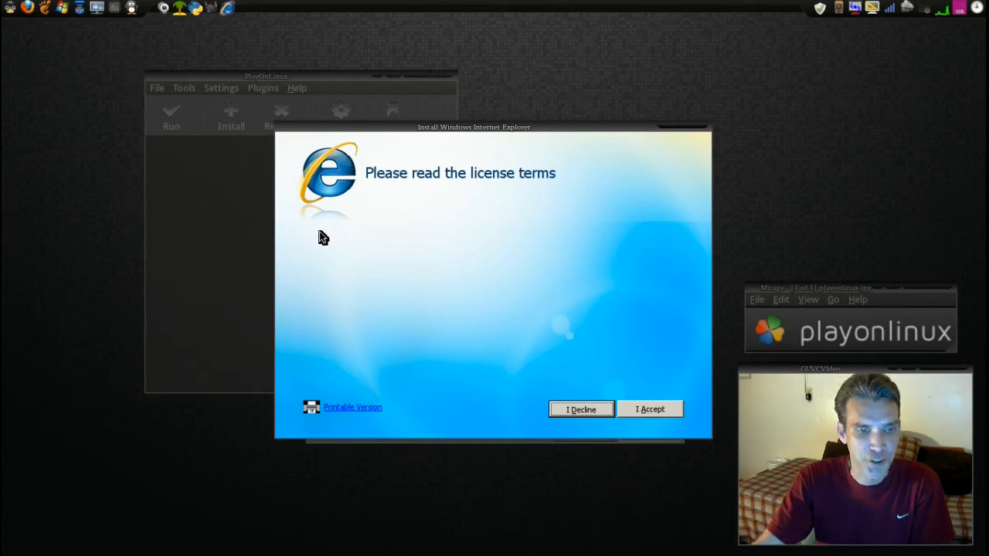
{"action": "mouse_move", "coordinate": [647, 353]}
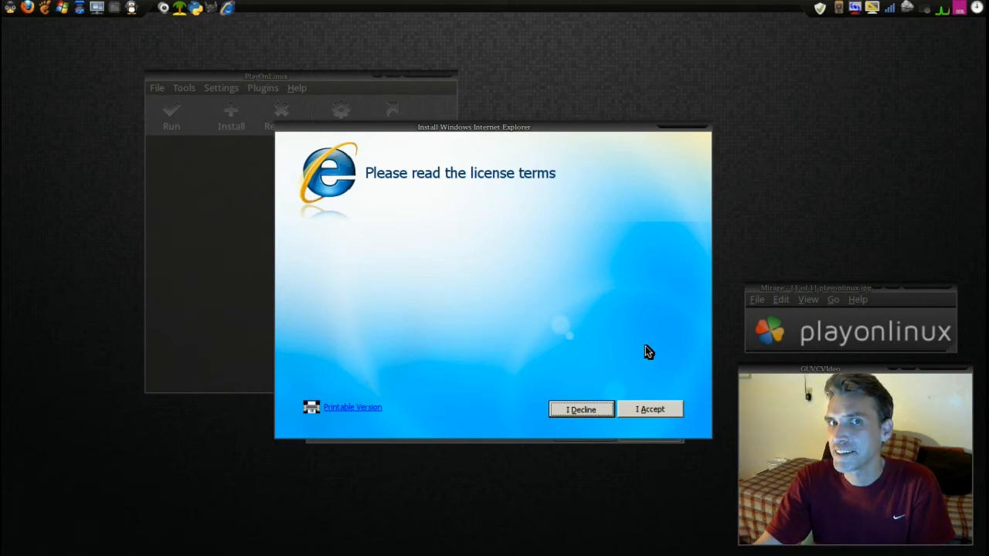
{"action": "mouse_move", "coordinate": [657, 436]}
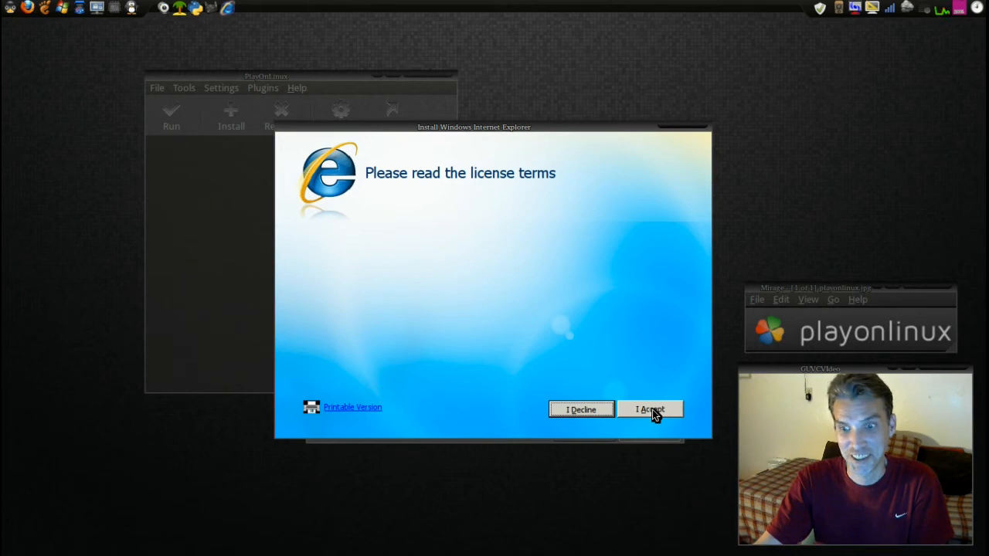
{"action": "left_click", "coordinate": [649, 408]}
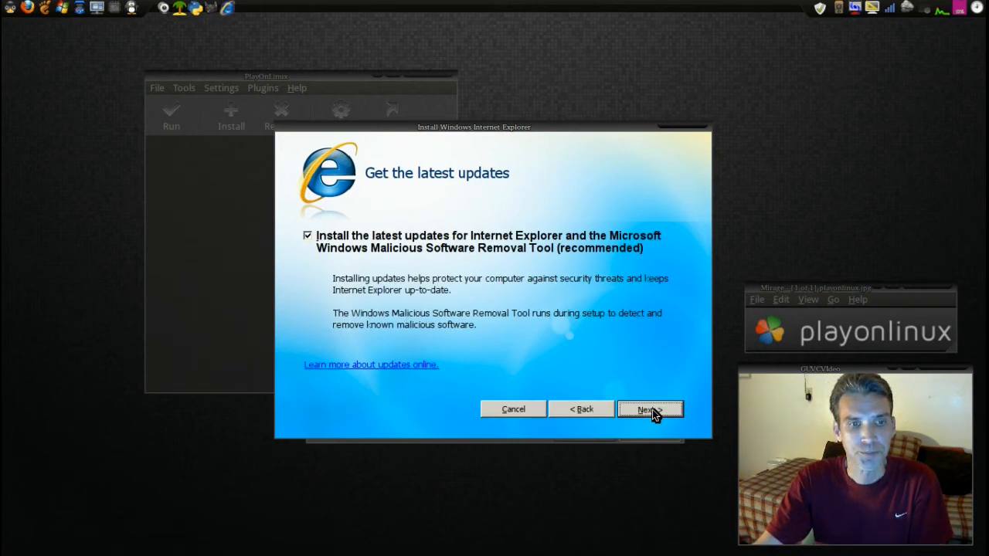
{"action": "mouse_move", "coordinate": [309, 240]}
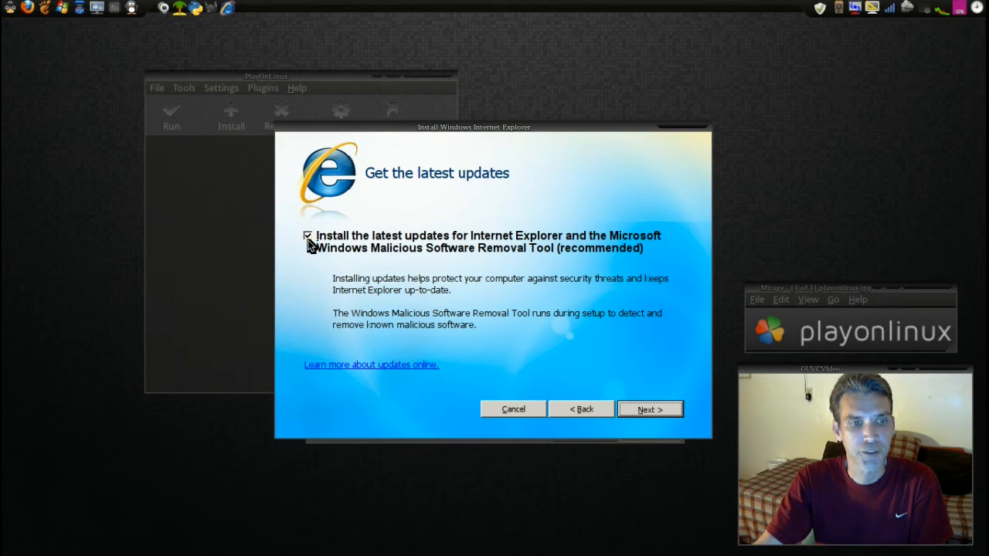
{"action": "left_click", "coordinate": [307, 234]}
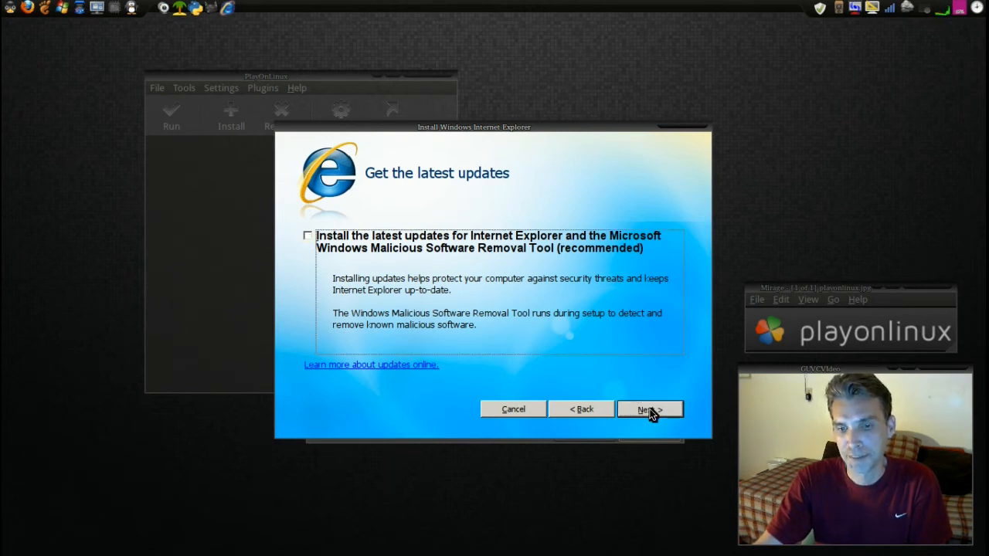
{"action": "left_click", "coordinate": [649, 408]}
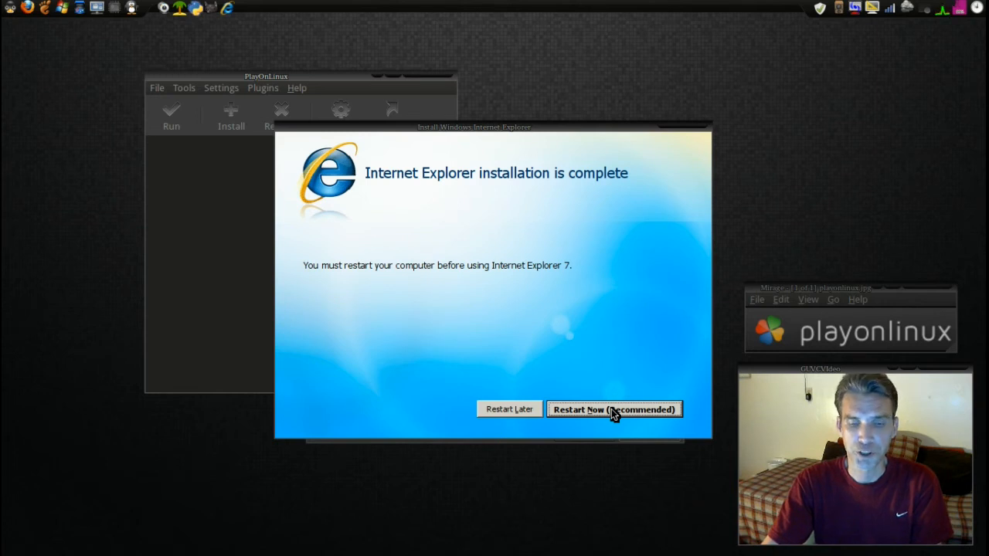
Choose Restart Now, then close the finished wizard so Internet Explorer 7 is listed
{"action": "left_click", "coordinate": [615, 410]}
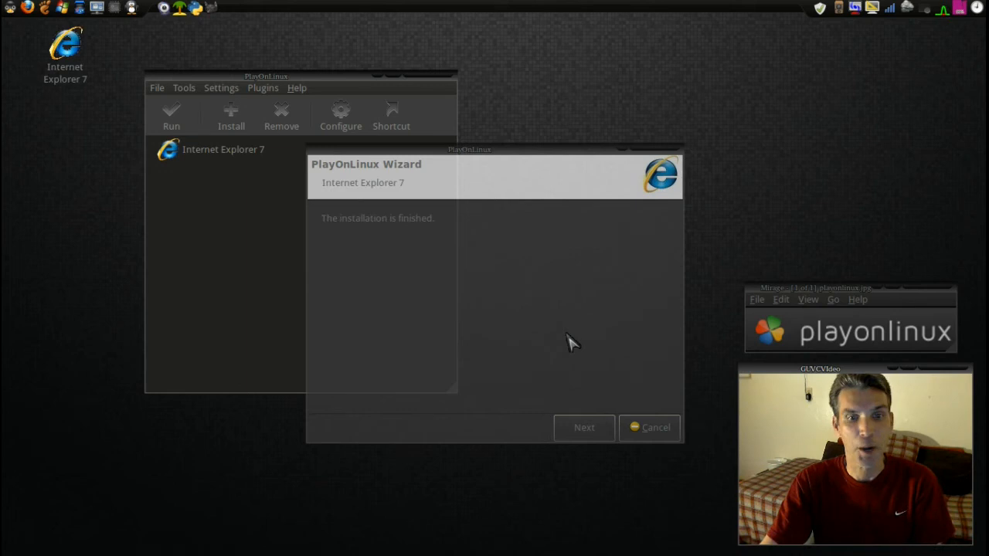
{"action": "mouse_move", "coordinate": [547, 209]}
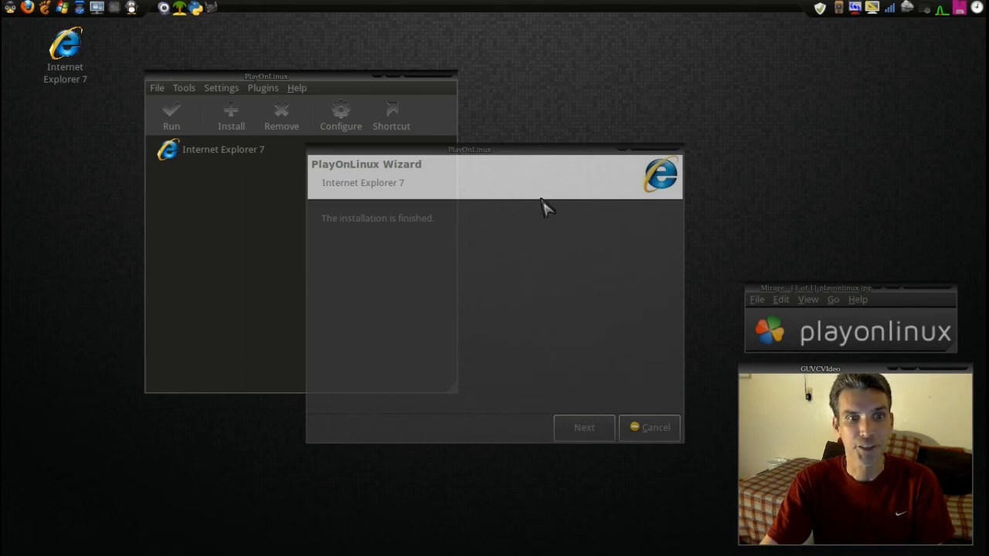
{"action": "mouse_move", "coordinate": [585, 436]}
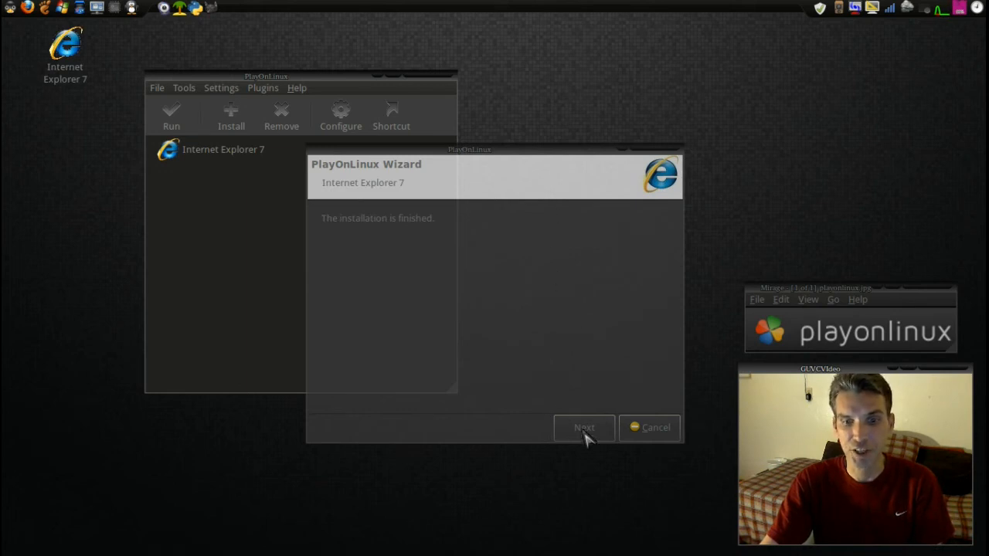
{"action": "left_click", "coordinate": [584, 426]}
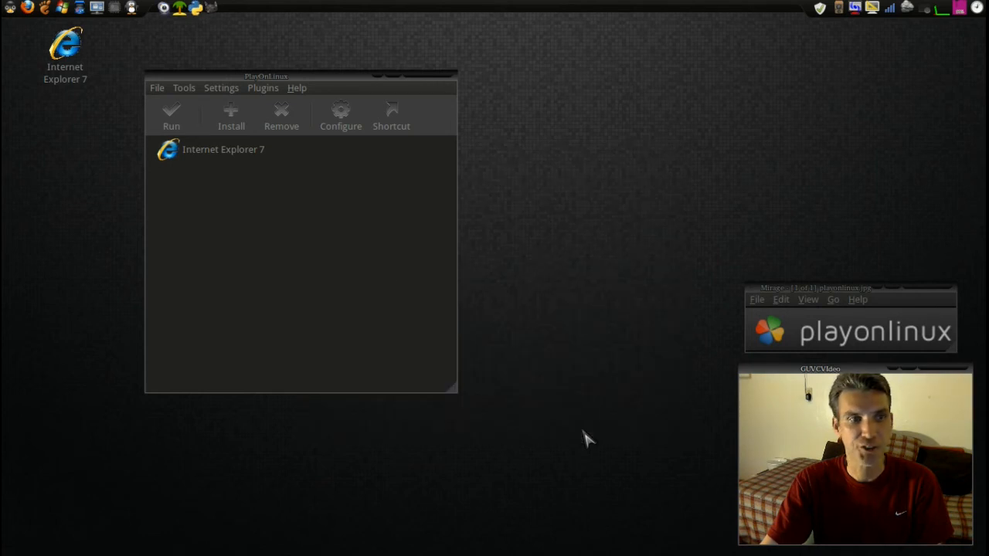
{"action": "mouse_move", "coordinate": [363, 294]}
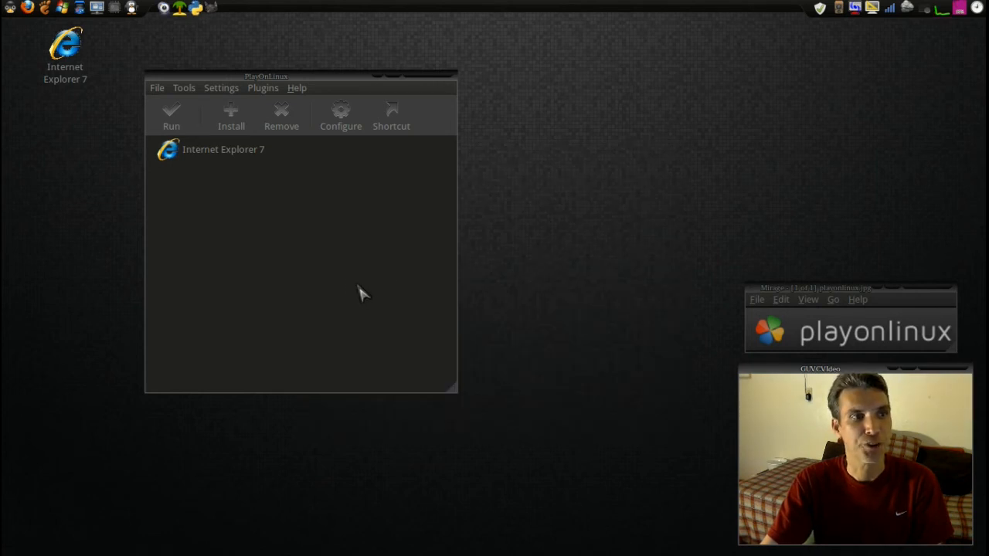
{"action": "mouse_move", "coordinate": [215, 153]}
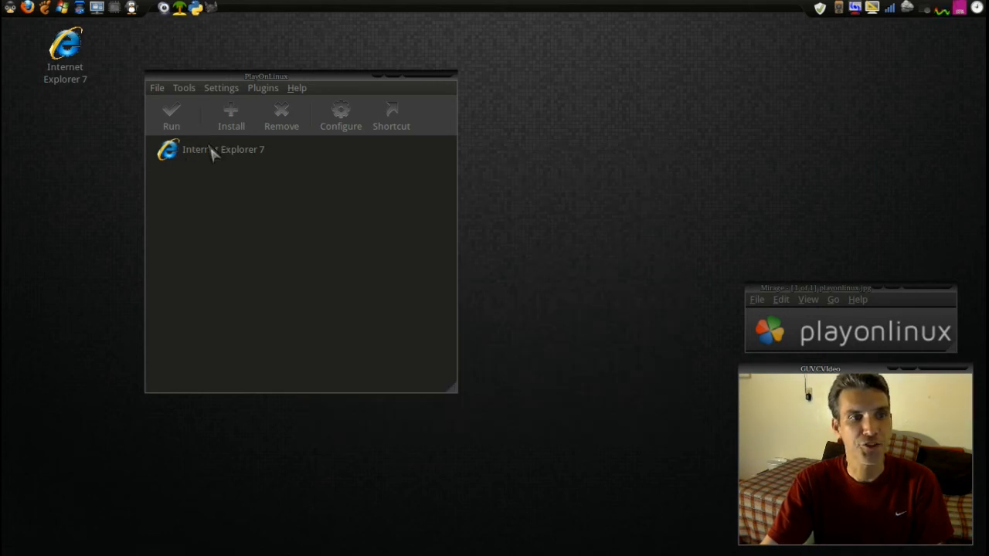
{"action": "mouse_move", "coordinate": [216, 158]}
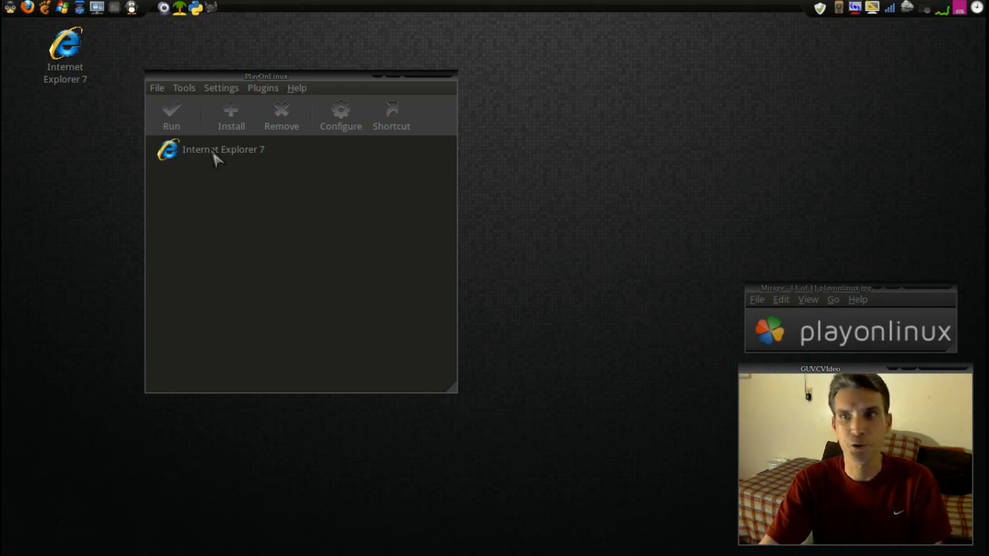
Select Internet Explorer 7 in the installed programs list to run it
{"action": "left_click", "coordinate": [222, 148]}
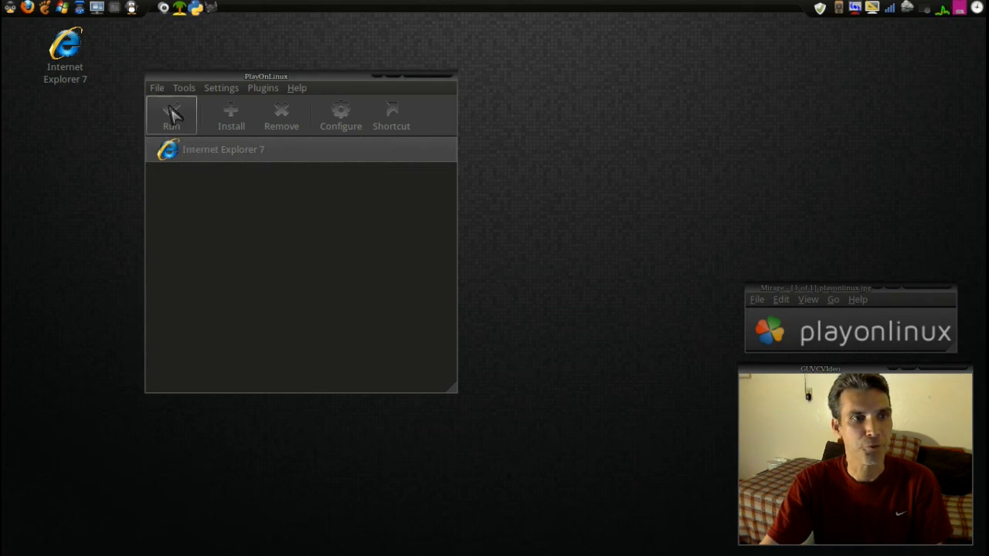
{"action": "mouse_move", "coordinate": [201, 178]}
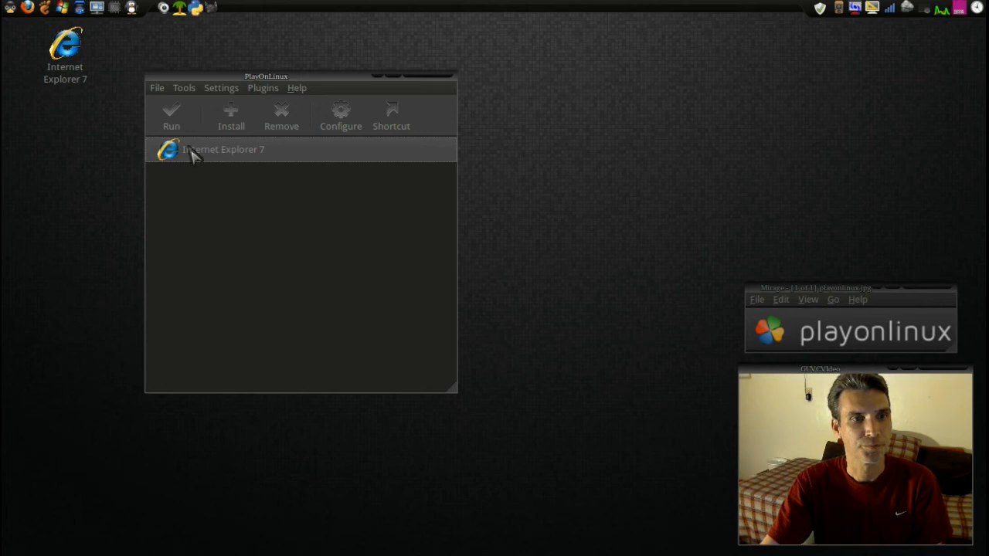
{"action": "mouse_move", "coordinate": [131, 153]}
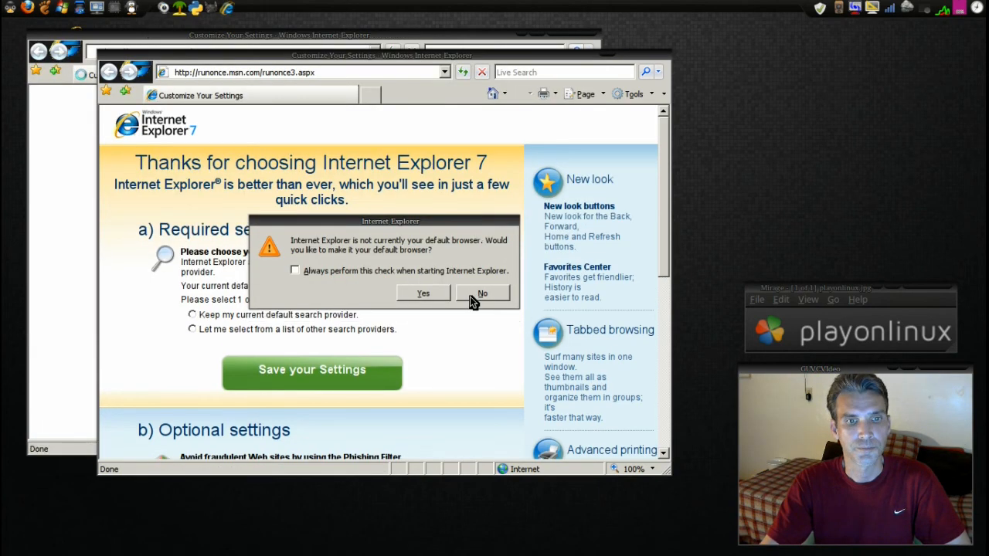
Decline the default-browser prompt and type 'disatrowat' into the address bar
{"action": "left_click", "coordinate": [482, 293]}
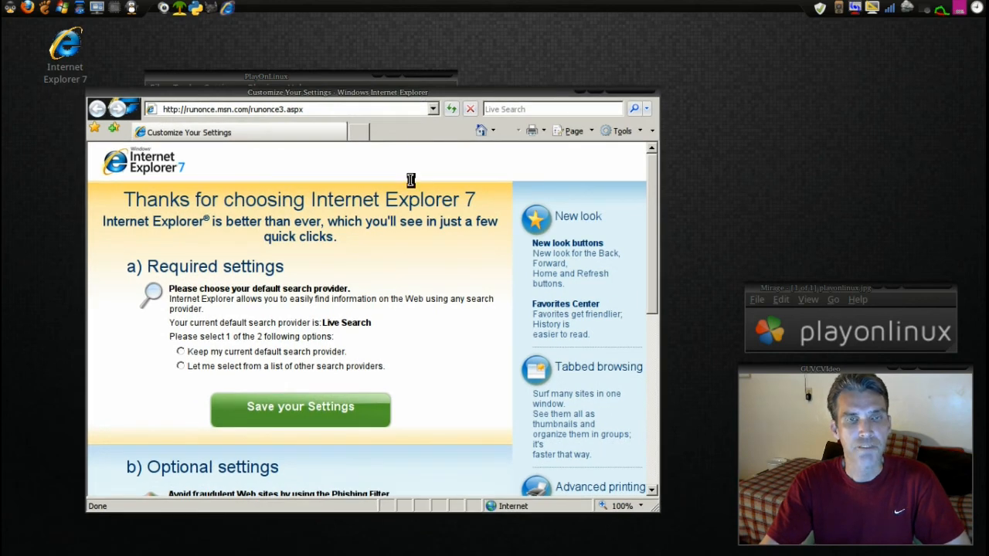
{"action": "mouse_move", "coordinate": [467, 177]}
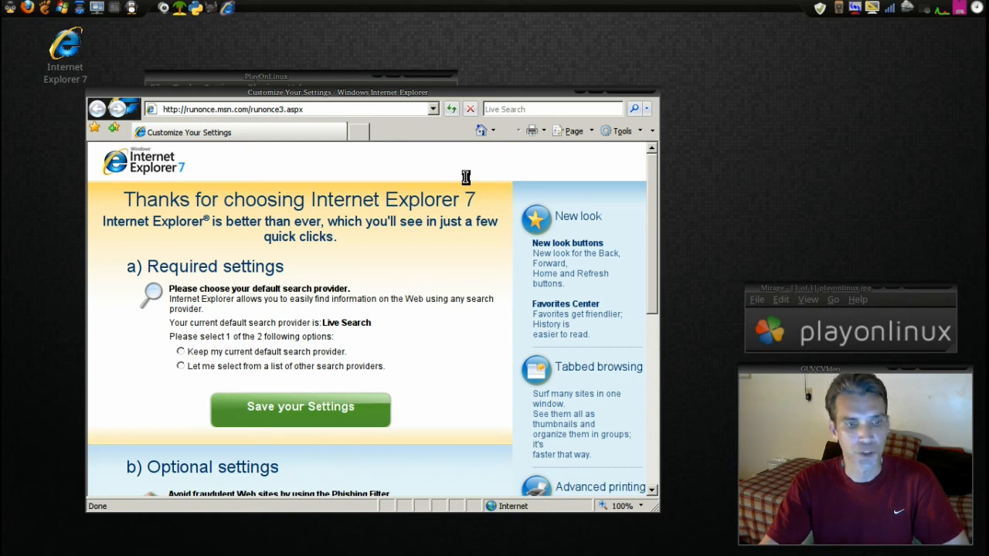
{"action": "mouse_move", "coordinate": [464, 256]}
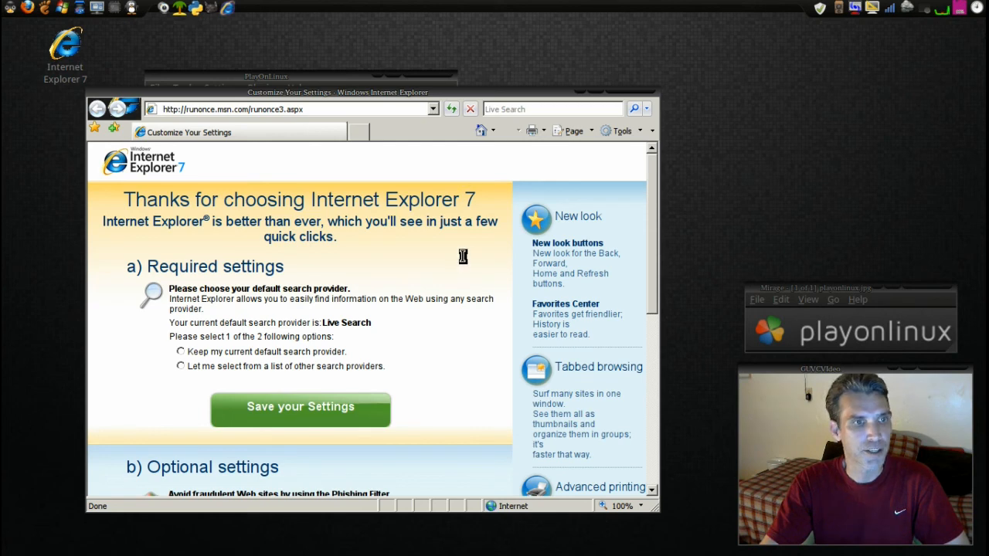
{"action": "mouse_move", "coordinate": [513, 99]}
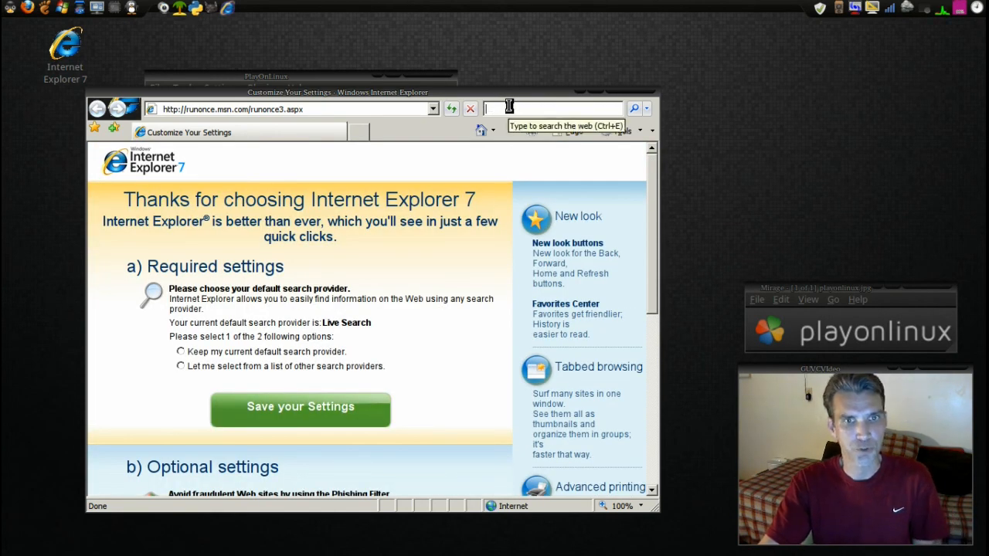
{"action": "left_click", "coordinate": [231, 109]}
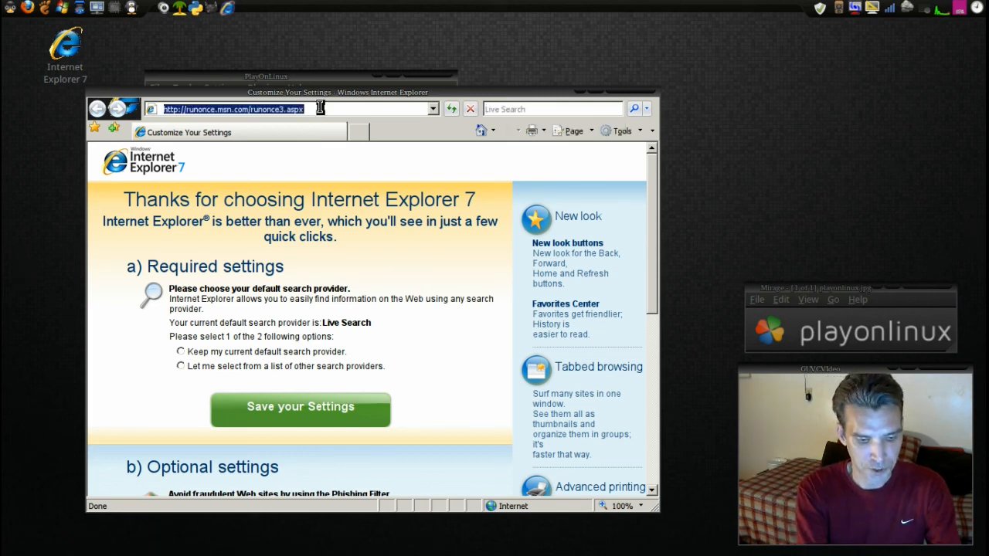
{"action": "type", "text": "disa"}
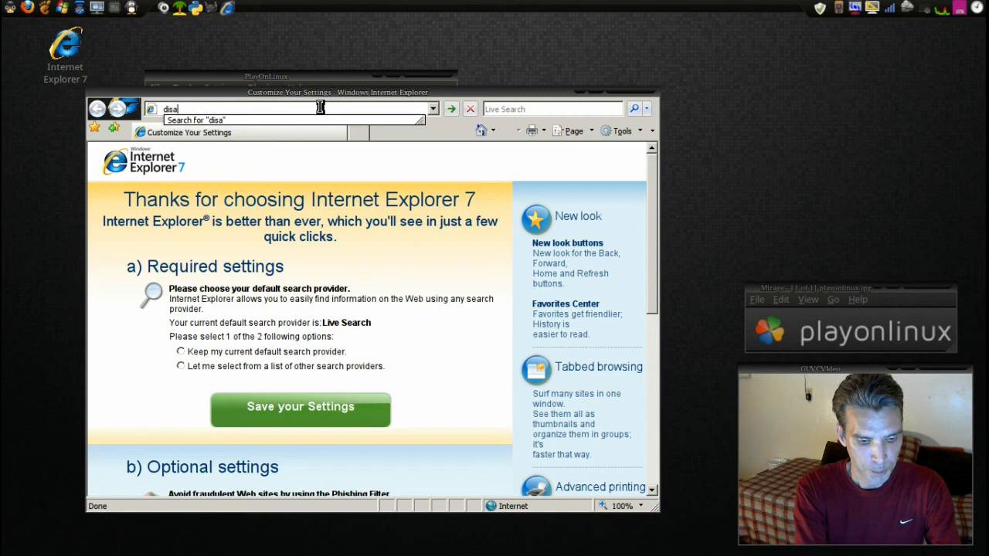
{"action": "type", "text": "t"}
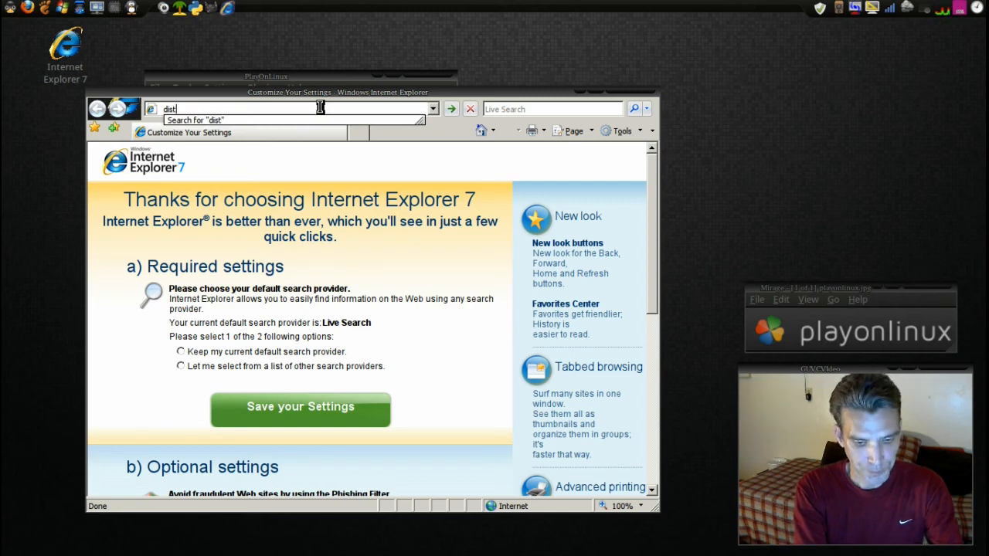
{"action": "type", "text": "rowat"}
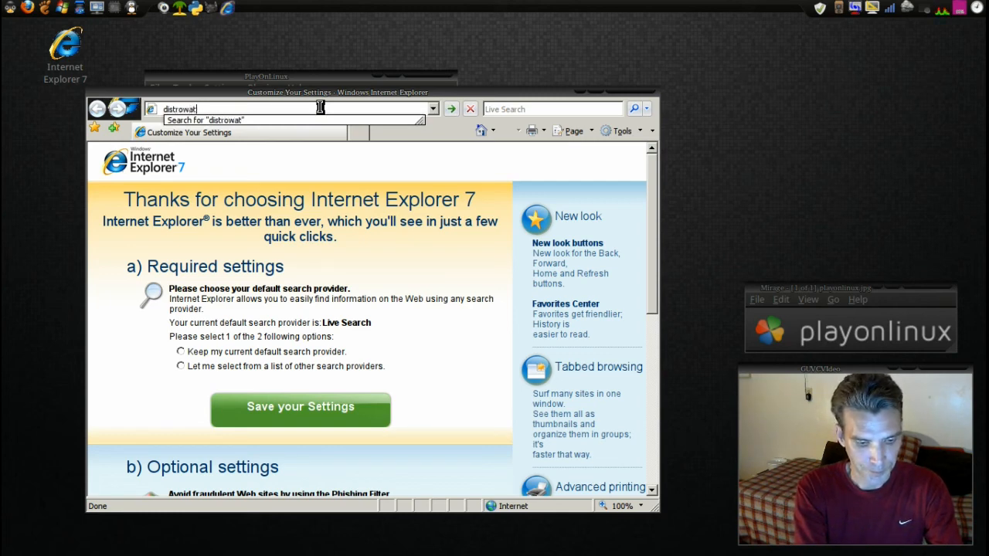